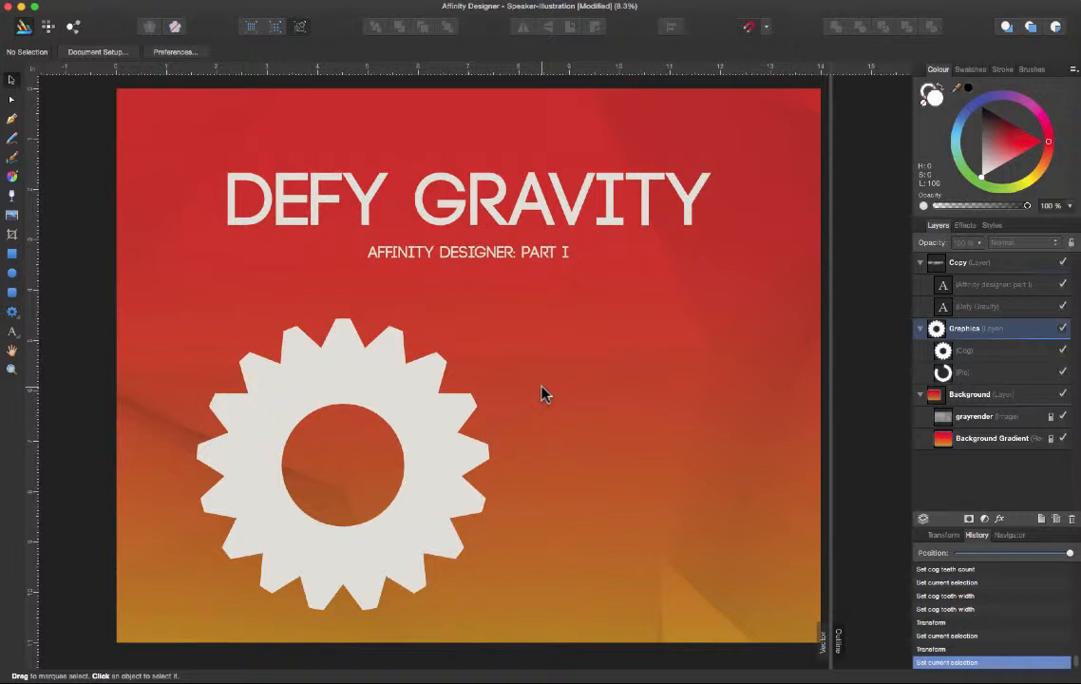
pyautogui.moveTo(439, 359)
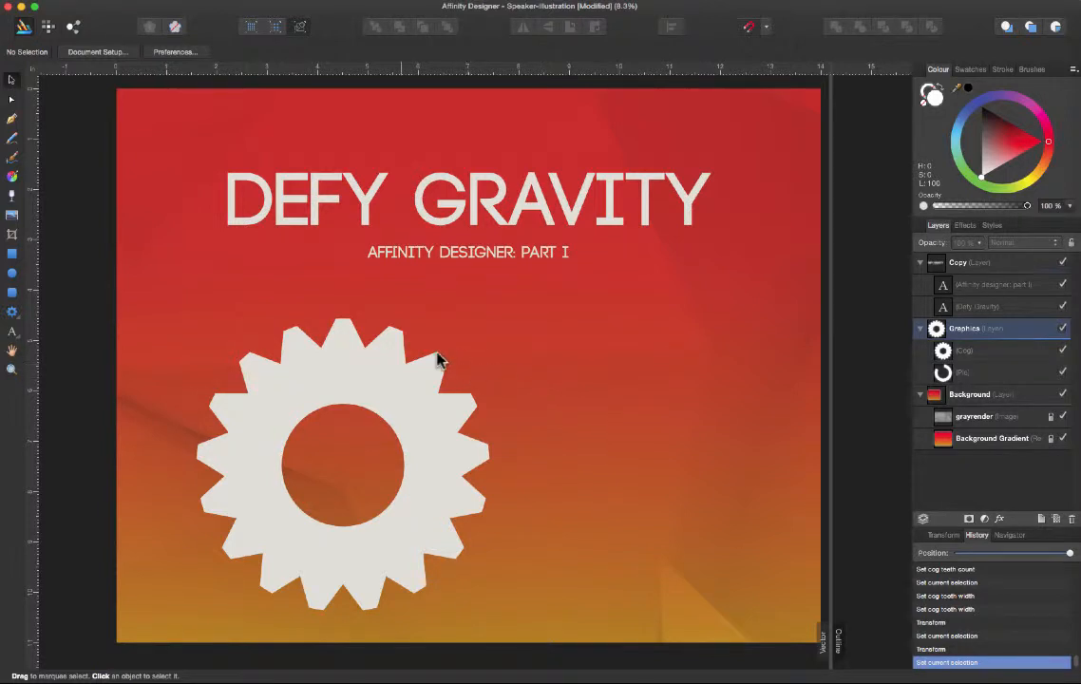
pyautogui.moveTo(72, 78)
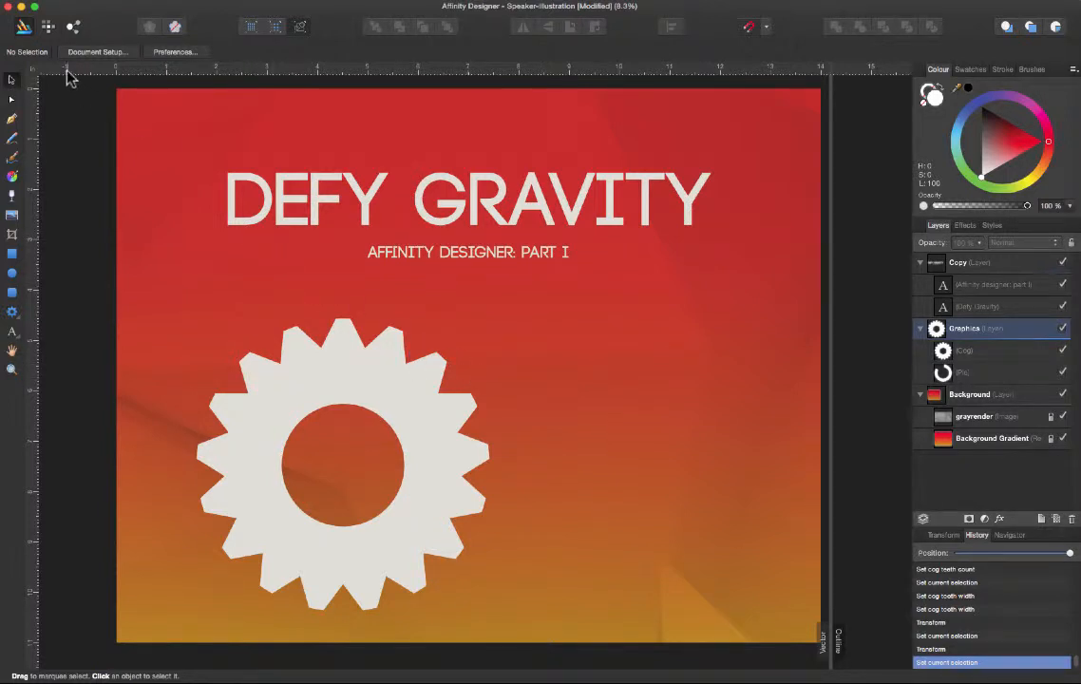
pyautogui.moveTo(24, 27)
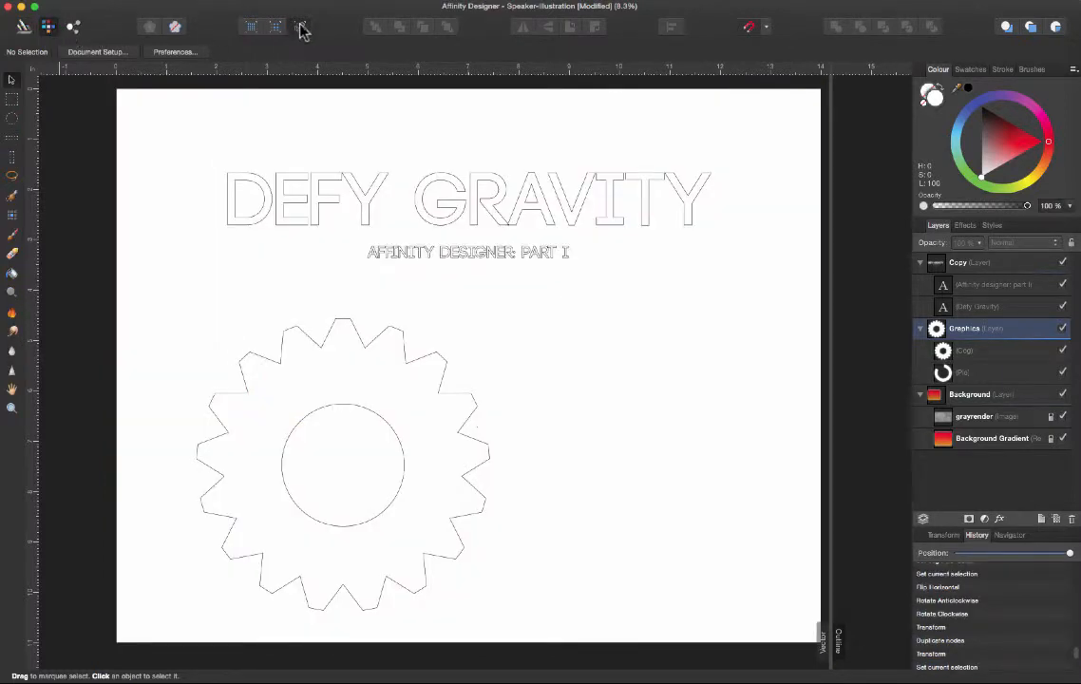
# Select the white cog and align it to the horizontal centre of the poster.
pyautogui.click(74, 26)
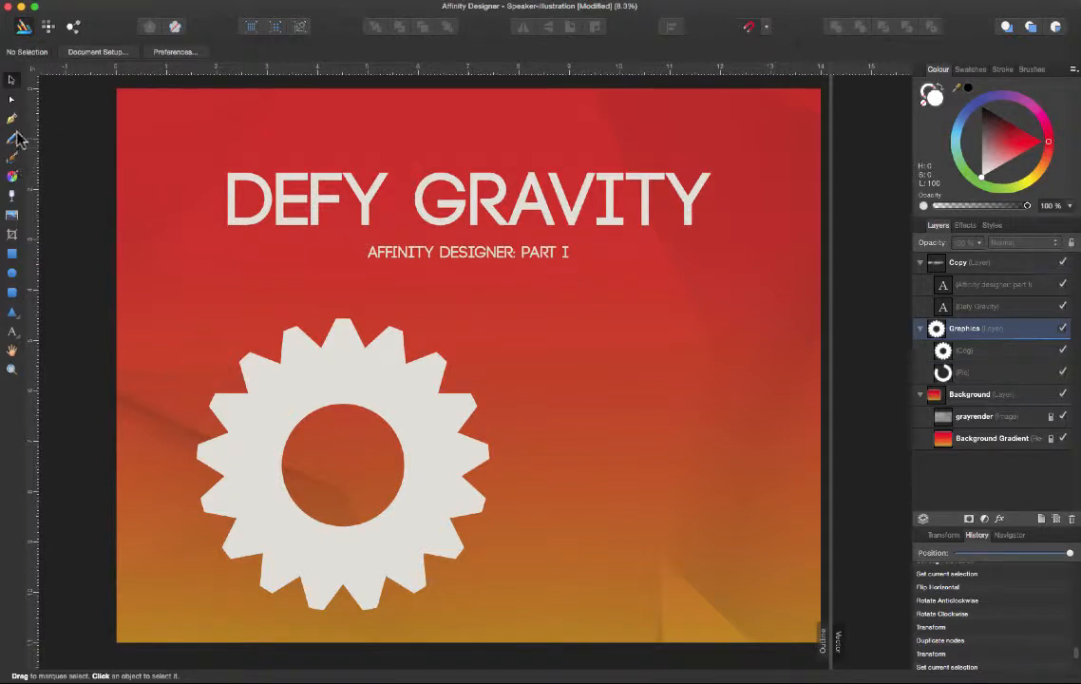
pyautogui.moveTo(12, 259)
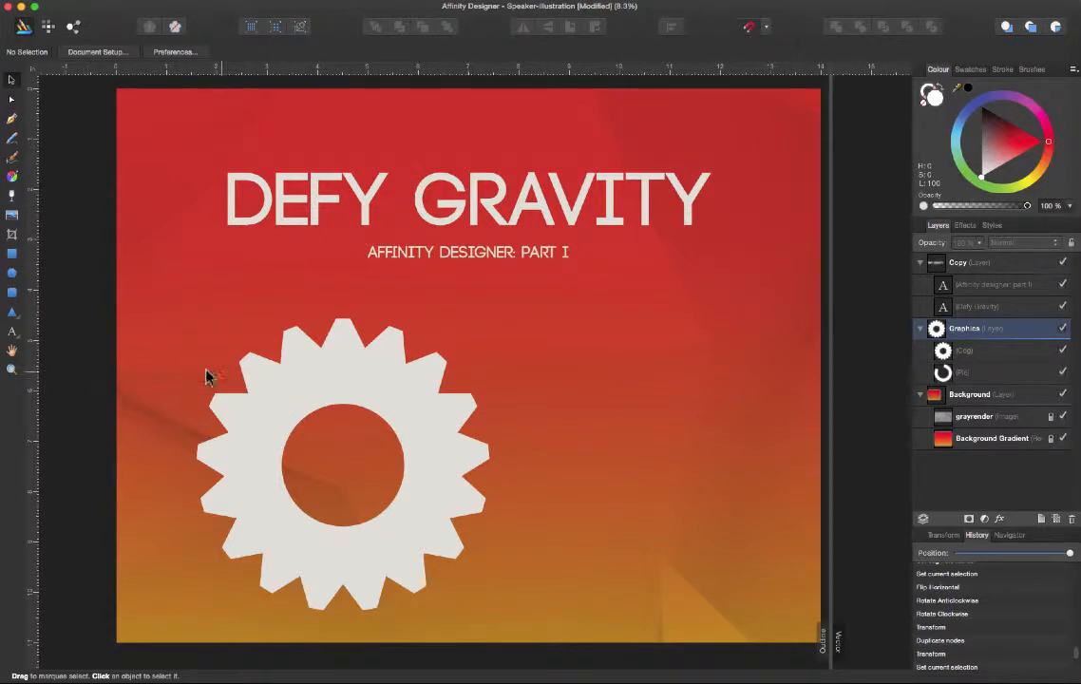
pyautogui.moveTo(454, 395)
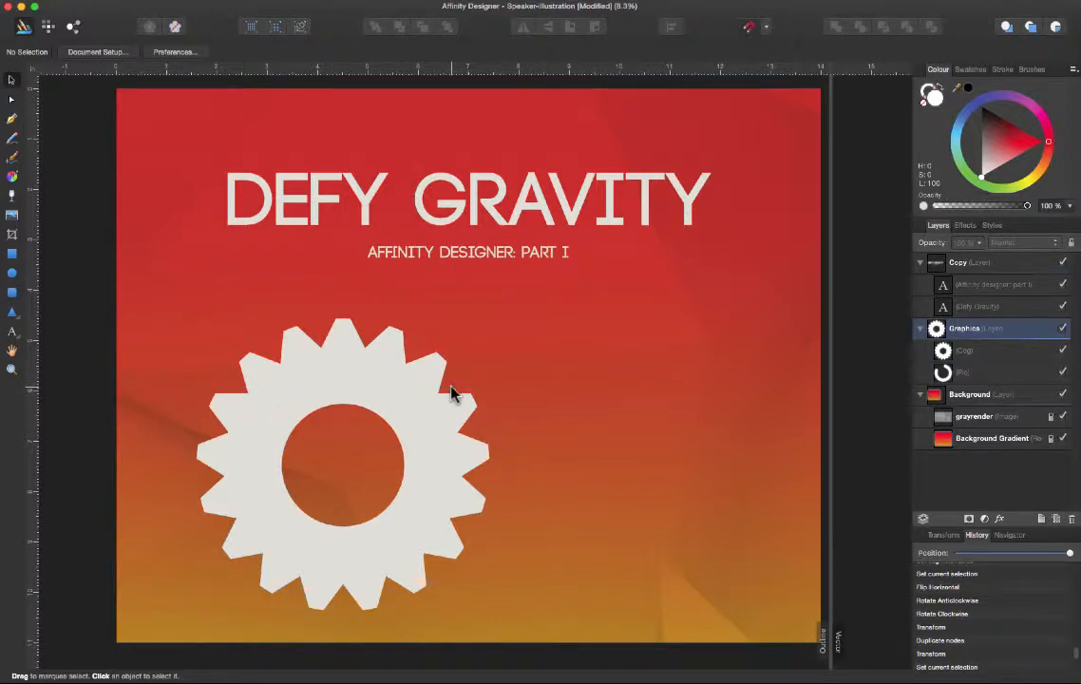
pyautogui.moveTo(553, 427)
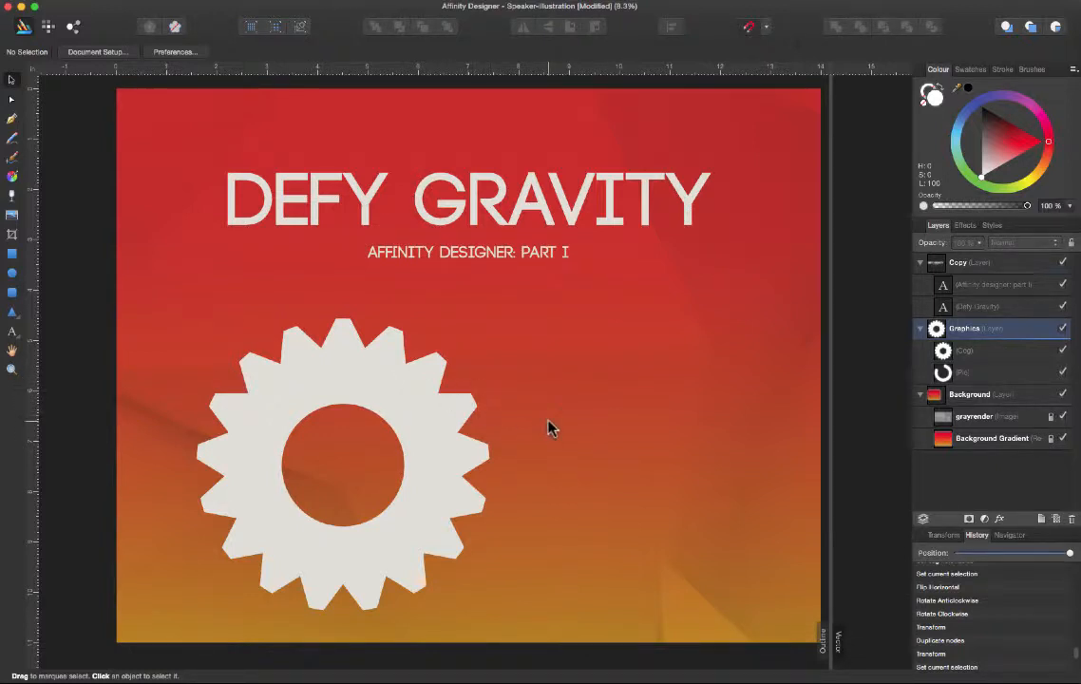
pyautogui.moveTo(450, 411)
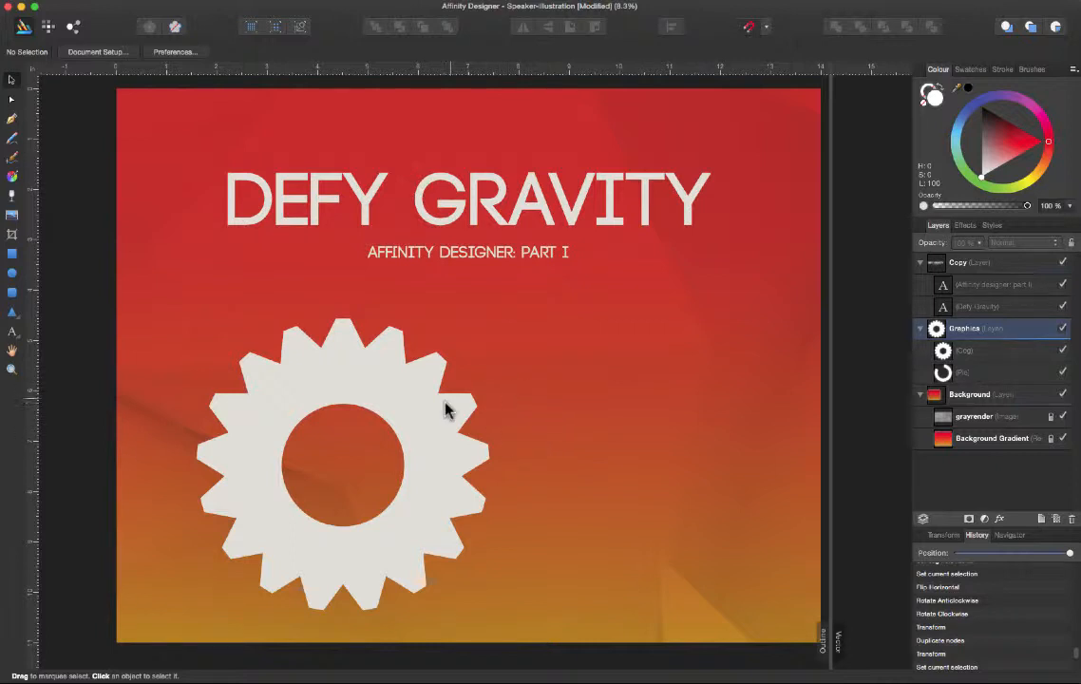
pyautogui.moveTo(480, 408)
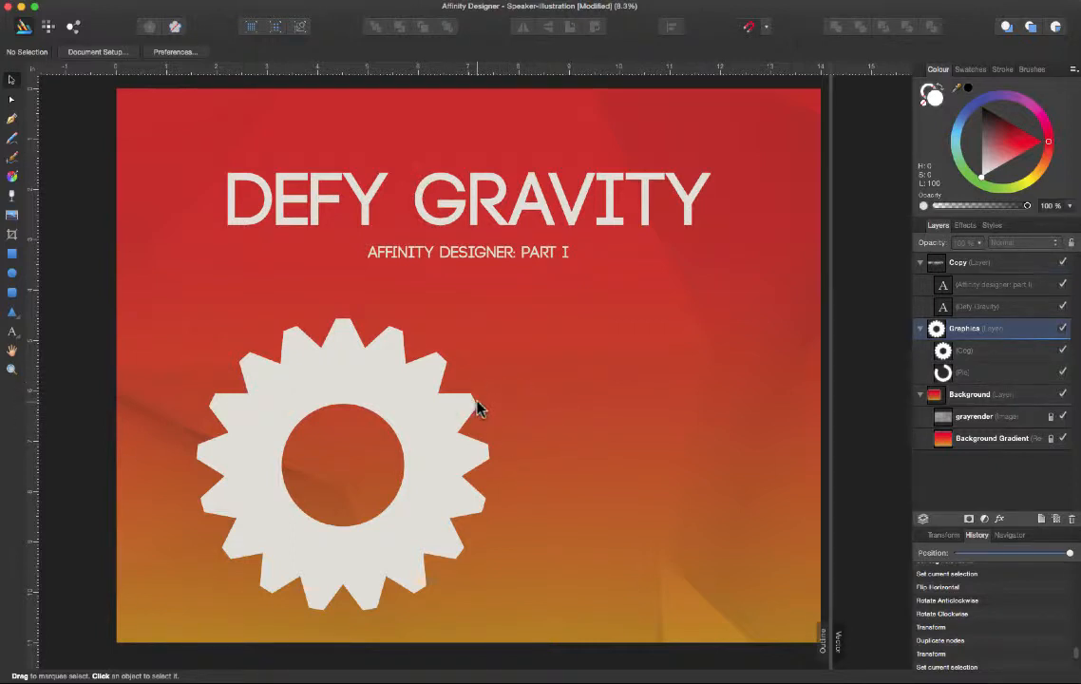
pyautogui.moveTo(451, 423)
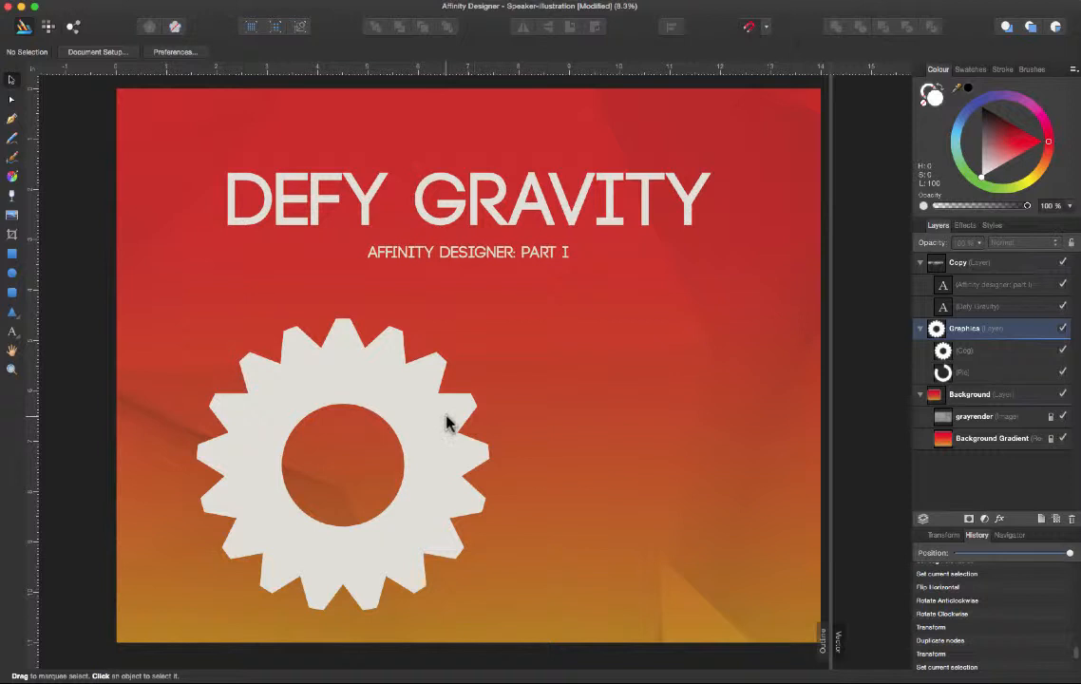
pyautogui.moveTo(420, 429)
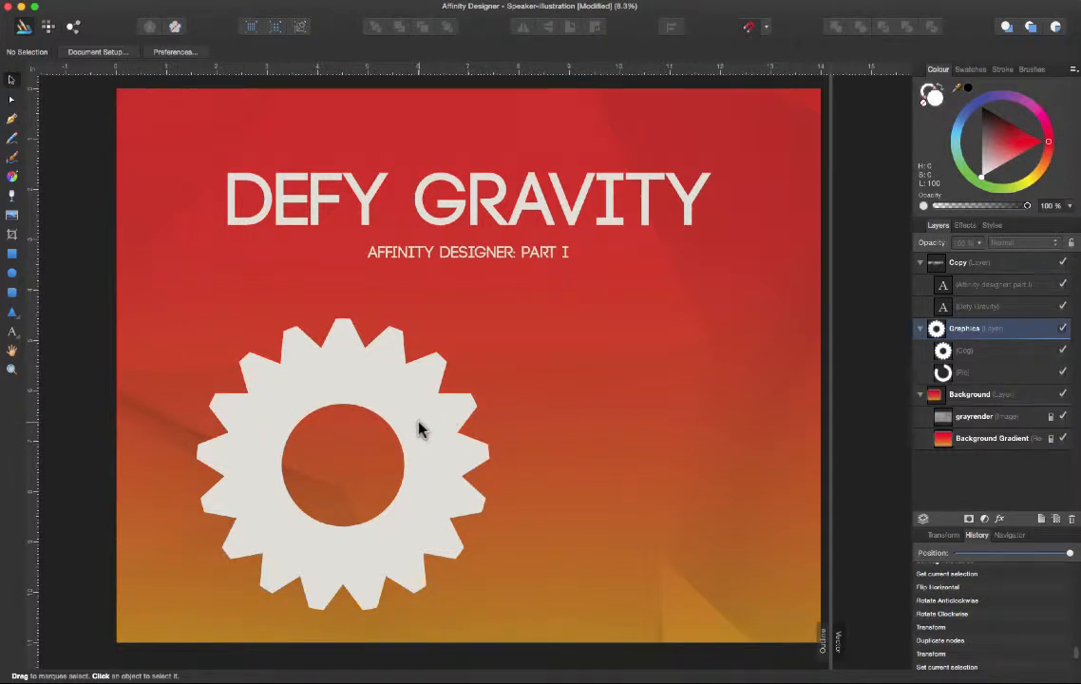
pyautogui.moveTo(527, 437)
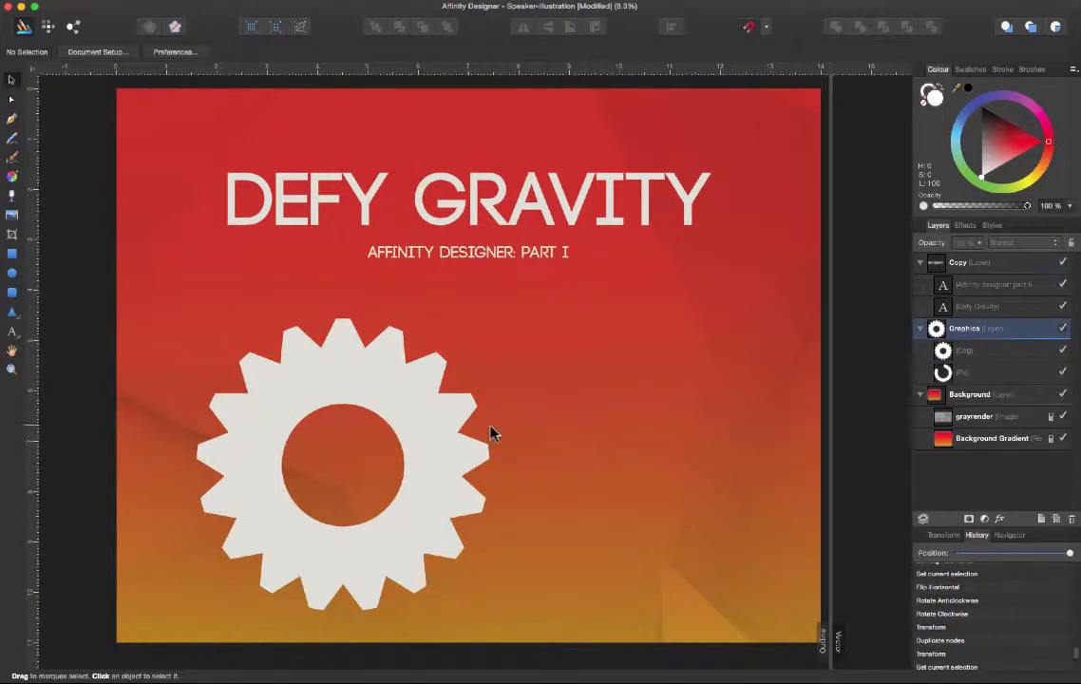
pyautogui.click(361, 456)
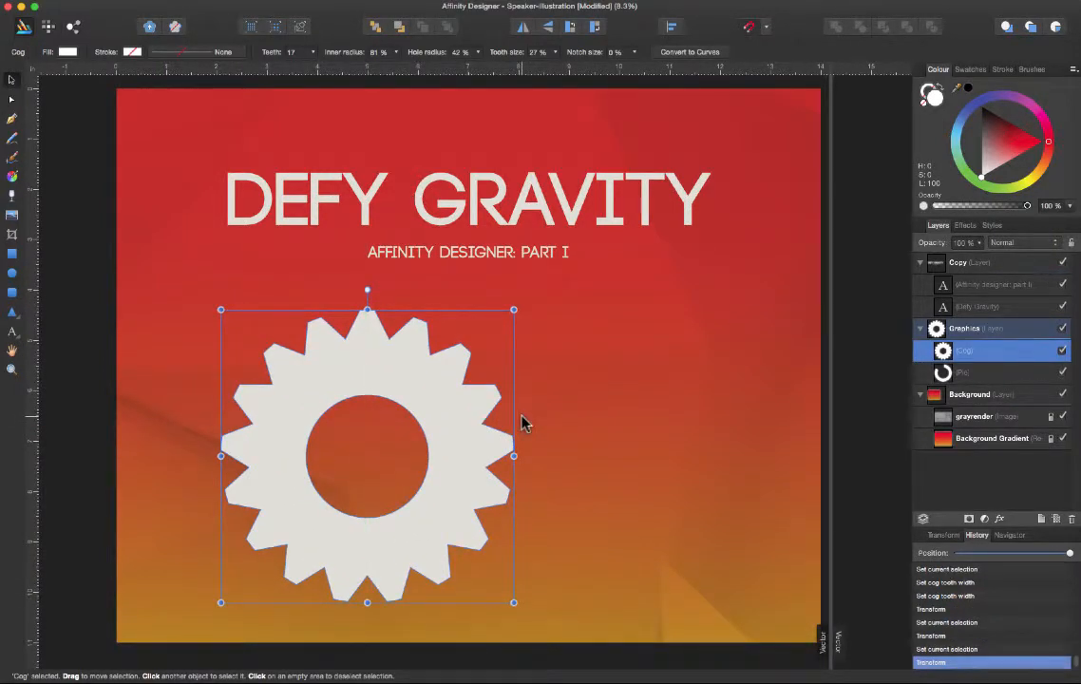
pyautogui.moveTo(264, 370)
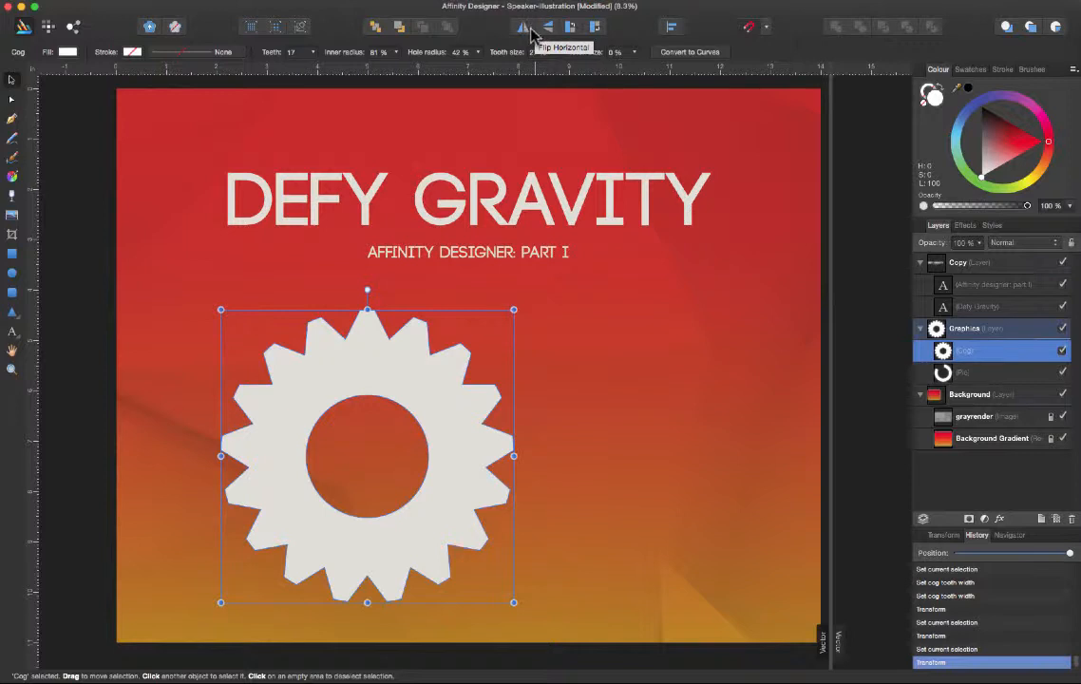
pyautogui.click(670, 27)
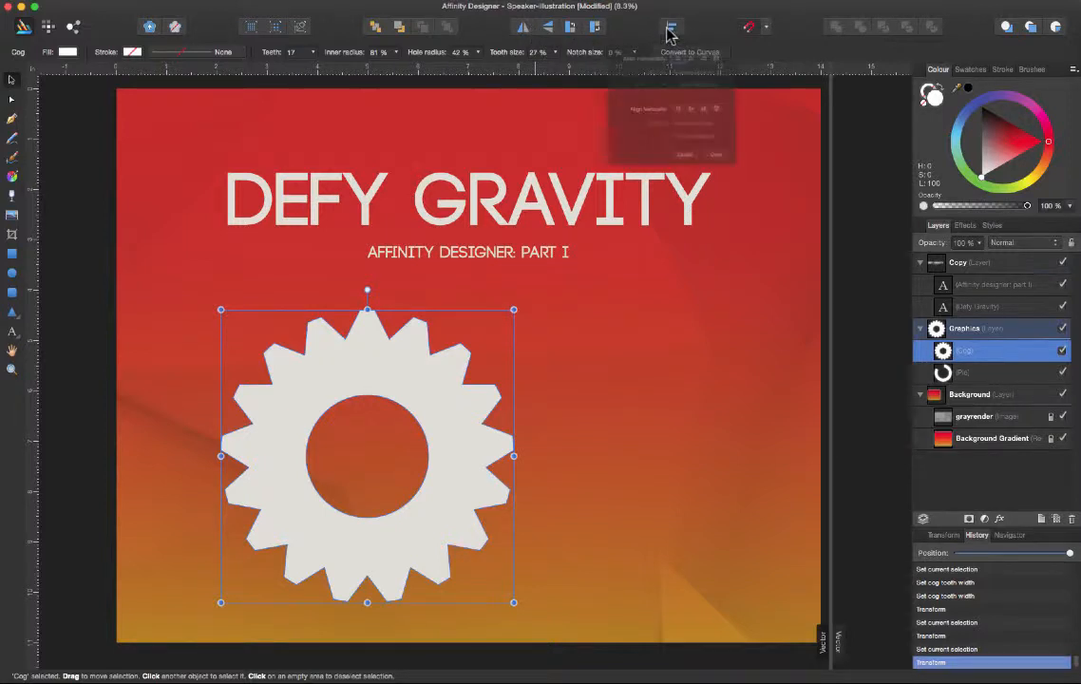
pyautogui.click(670, 26)
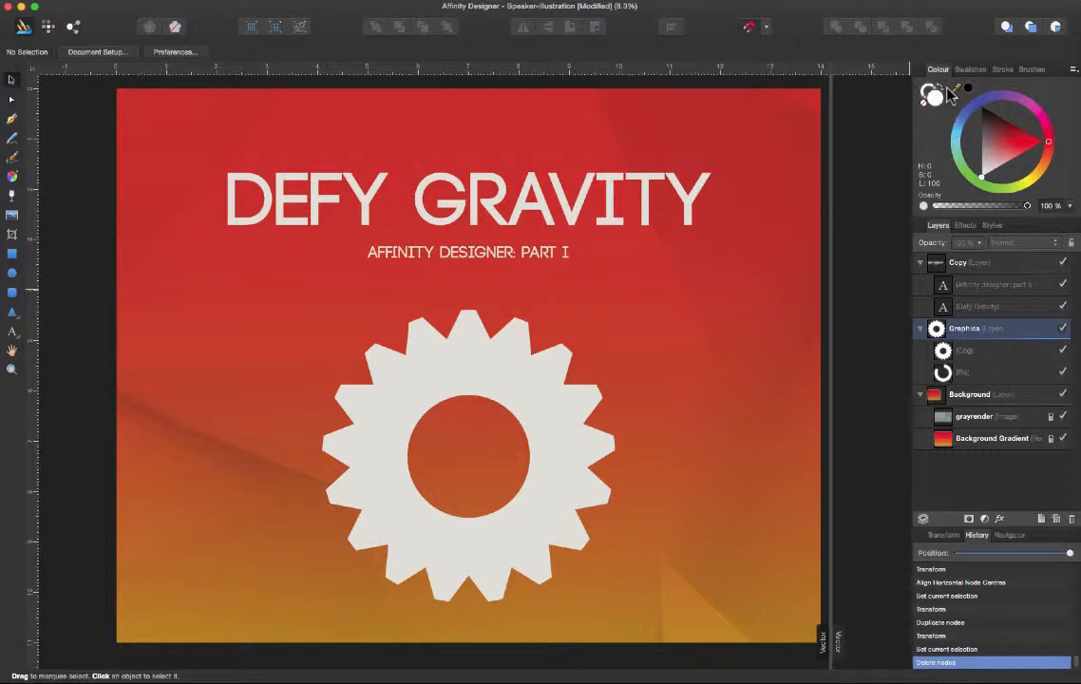
pyautogui.click(1003, 68)
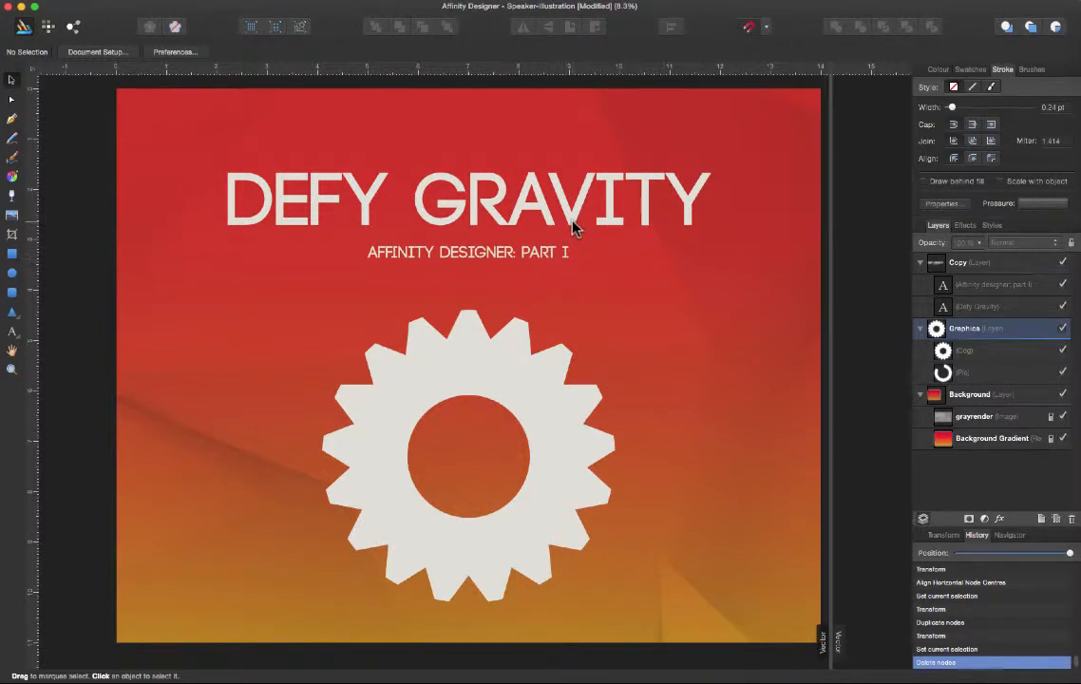
pyautogui.click(467, 251)
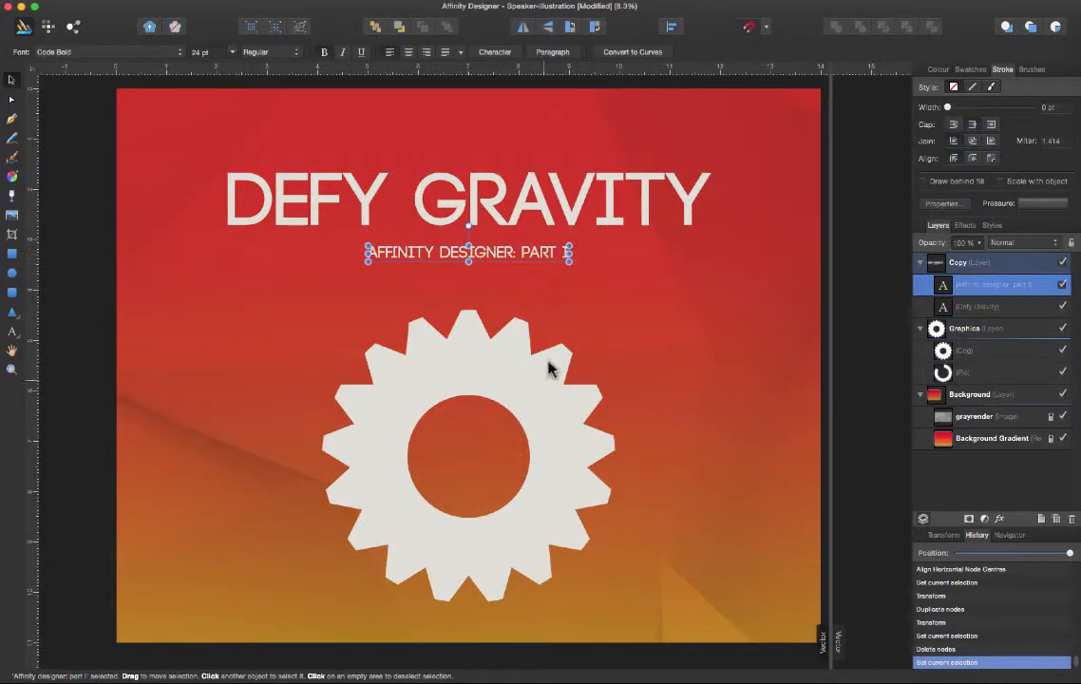
pyautogui.click(964, 351)
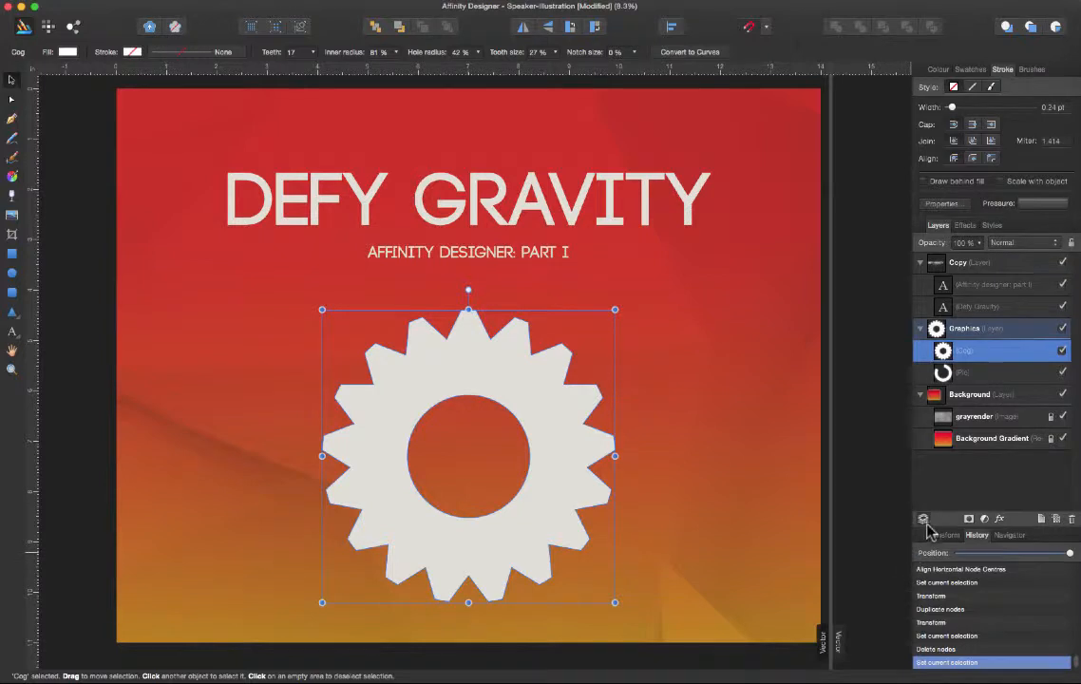
pyautogui.moveTo(886, 385)
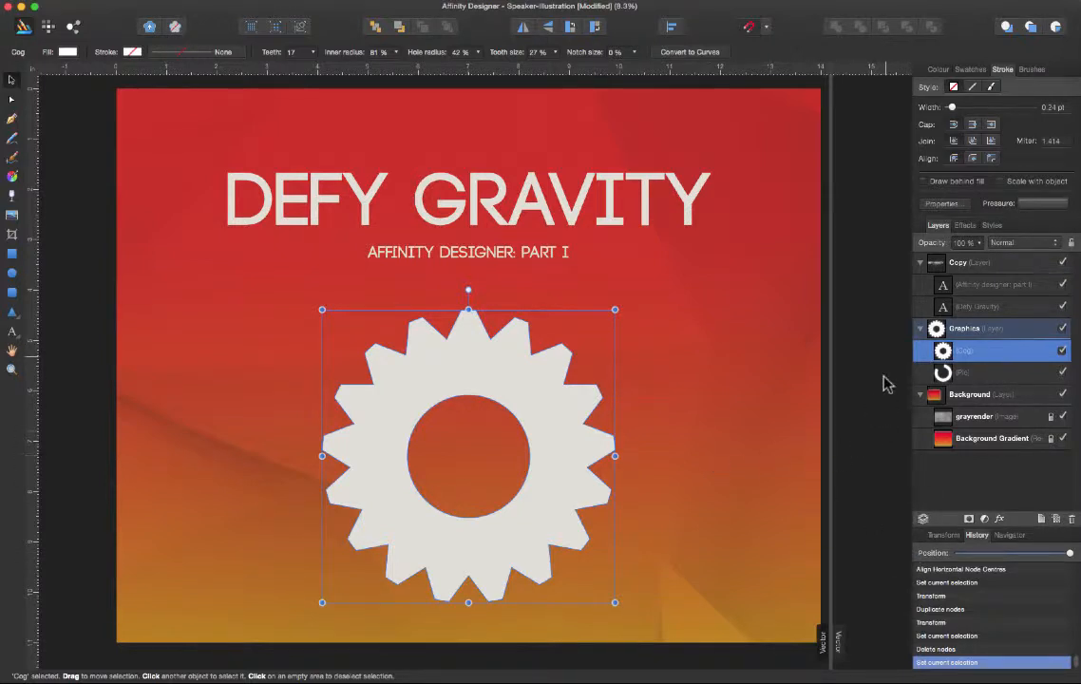
pyautogui.click(964, 372)
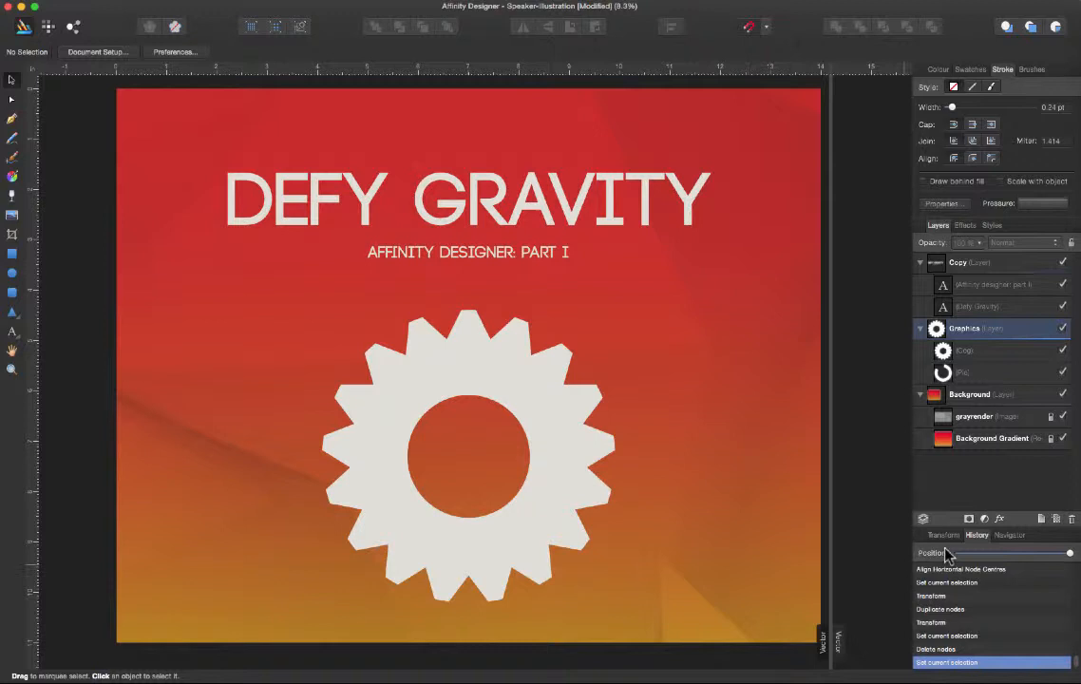
pyautogui.click(944, 595)
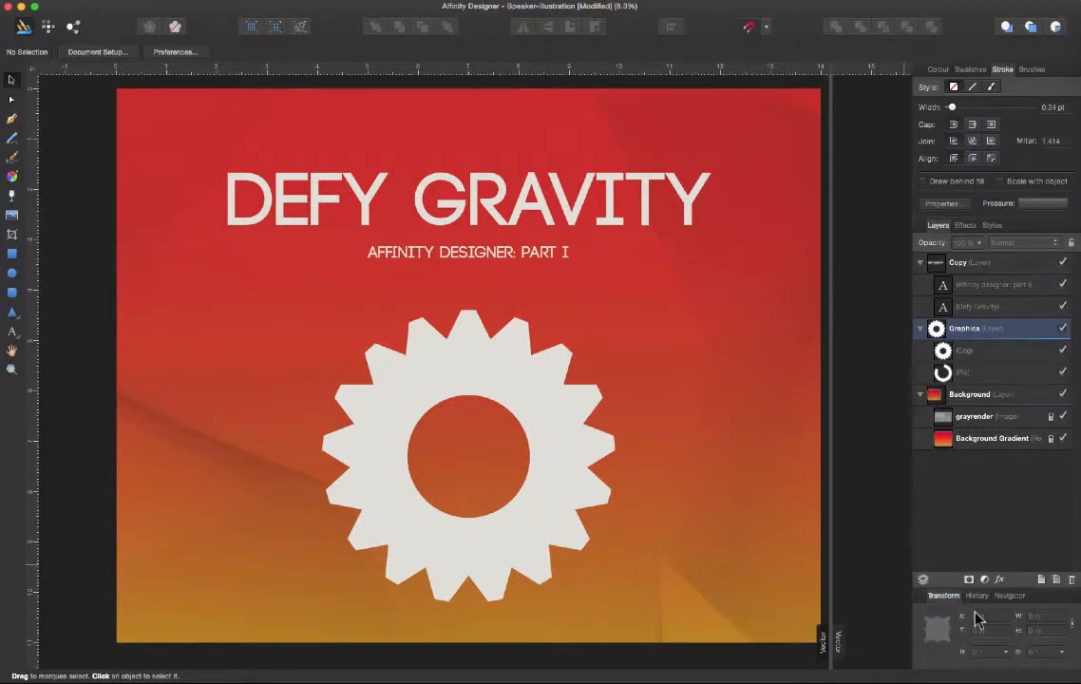
pyautogui.click(977, 534)
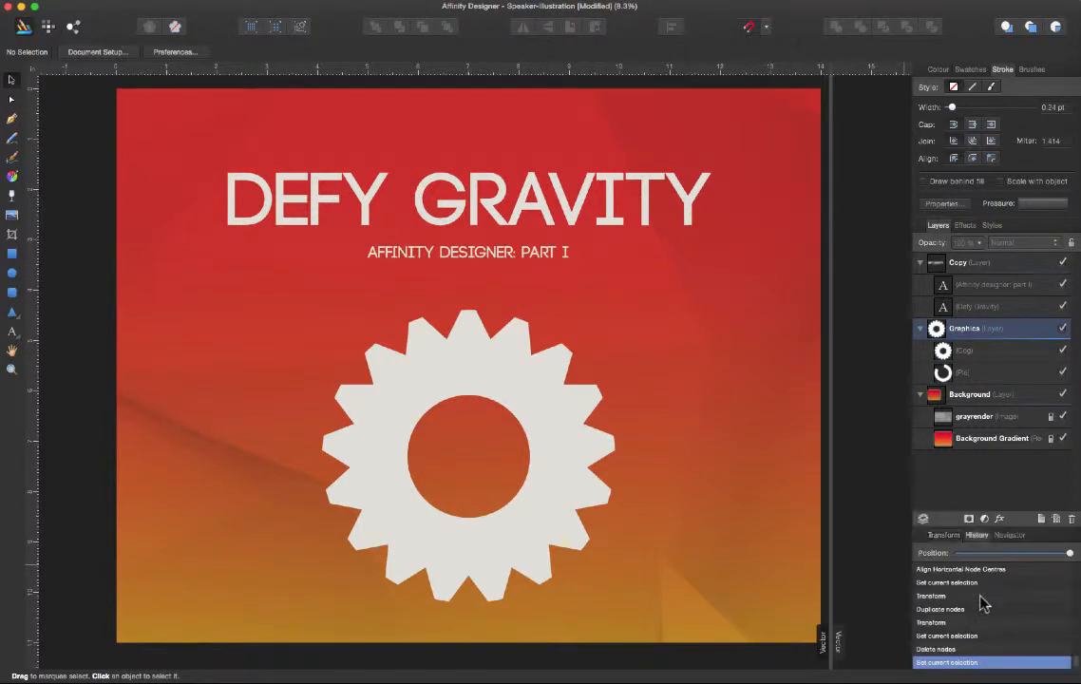
pyautogui.moveTo(518, 302)
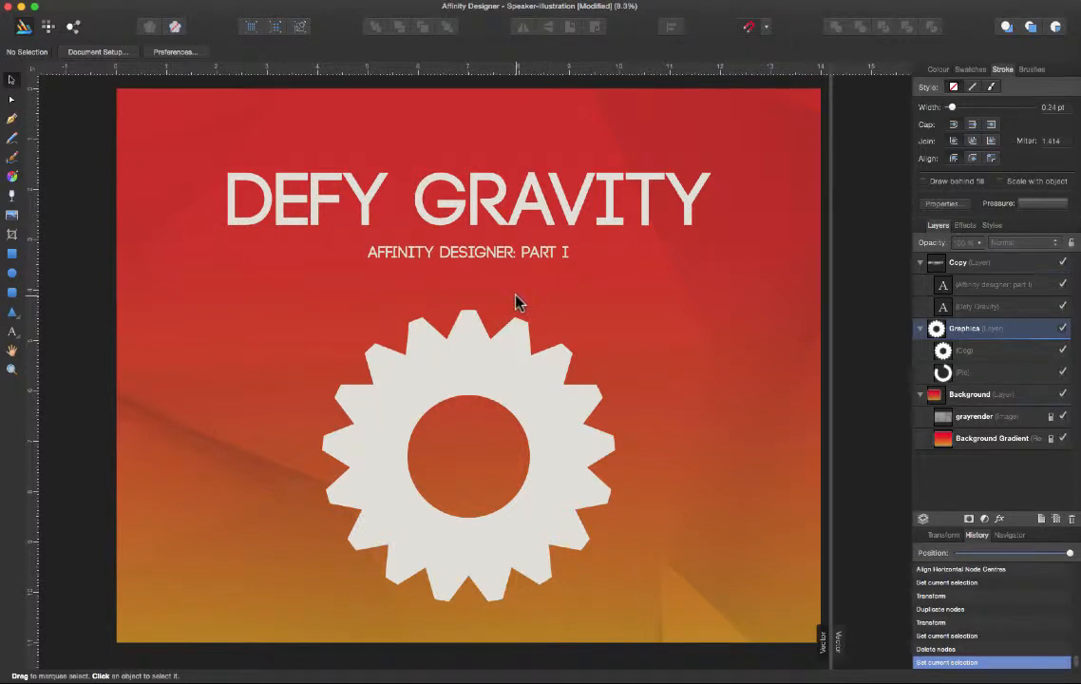
pyautogui.moveTo(648, 433)
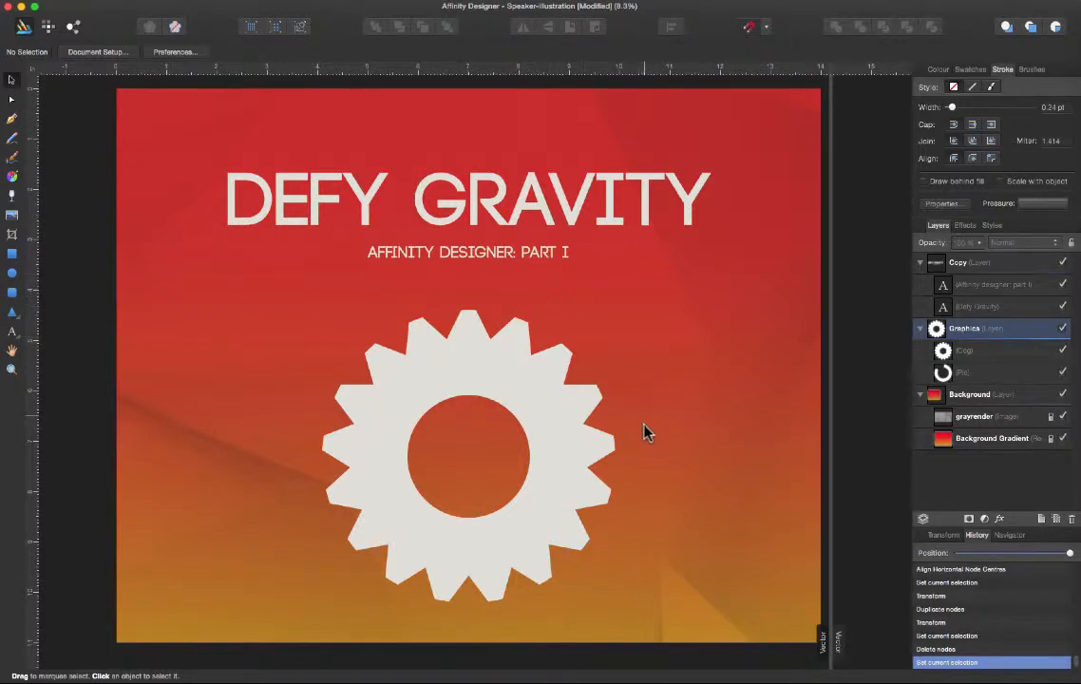
pyautogui.moveTo(750, 580)
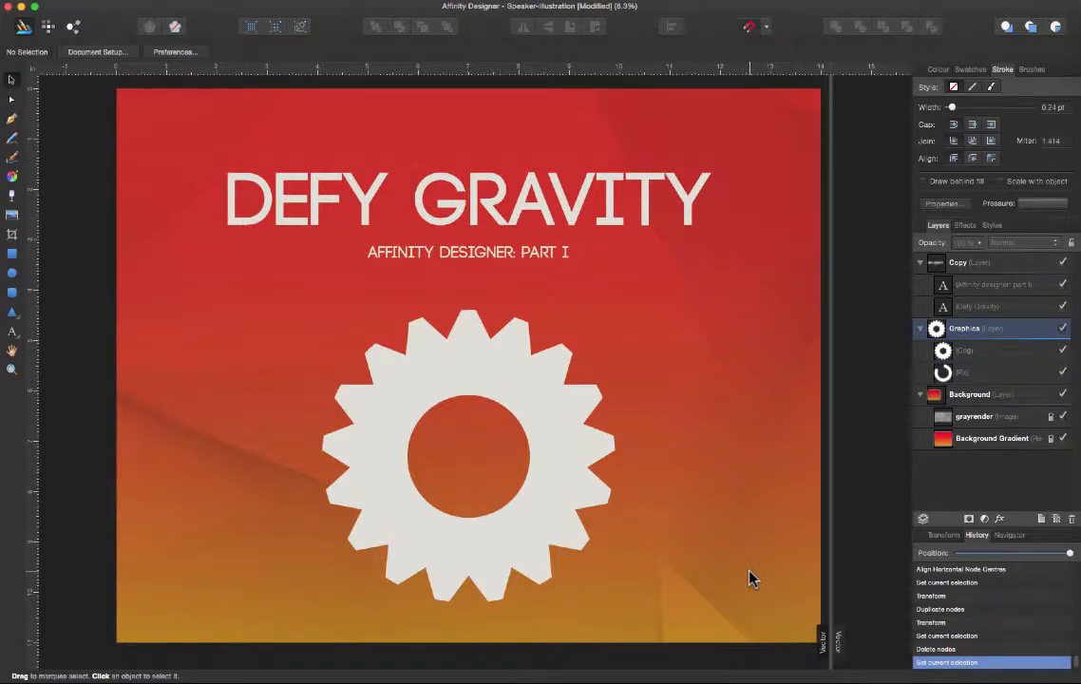
pyautogui.moveTo(639, 559)
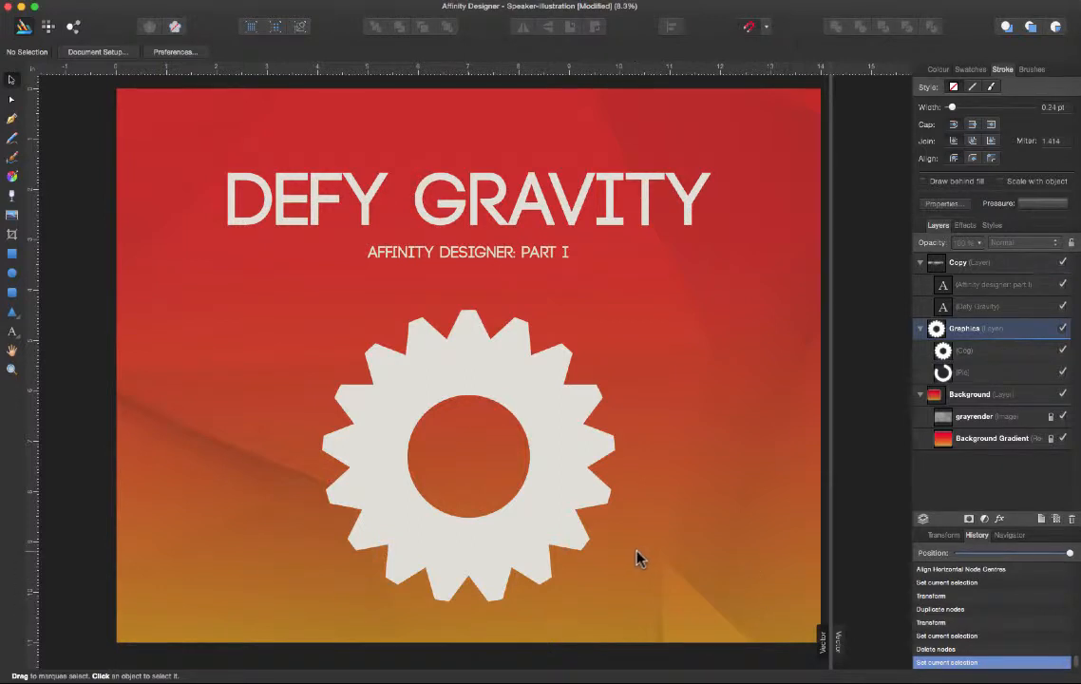
# Select the Pie inside the cog hole, then show the shape tools flyout listing Cog and Pie.
pyautogui.click(475, 451)
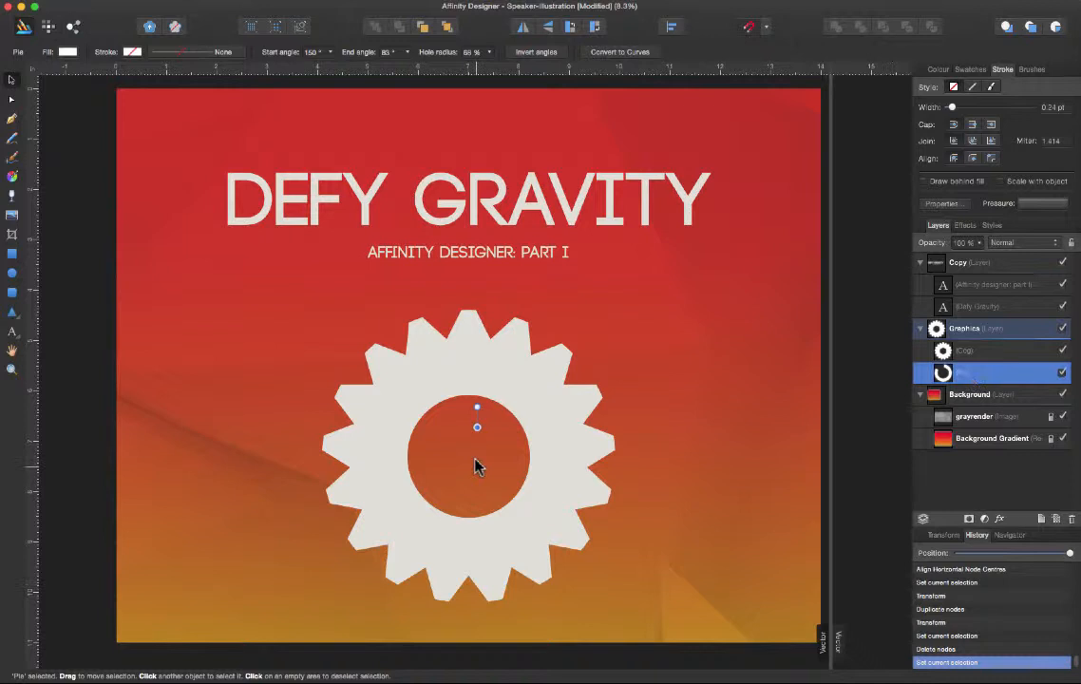
pyautogui.moveTo(451, 458)
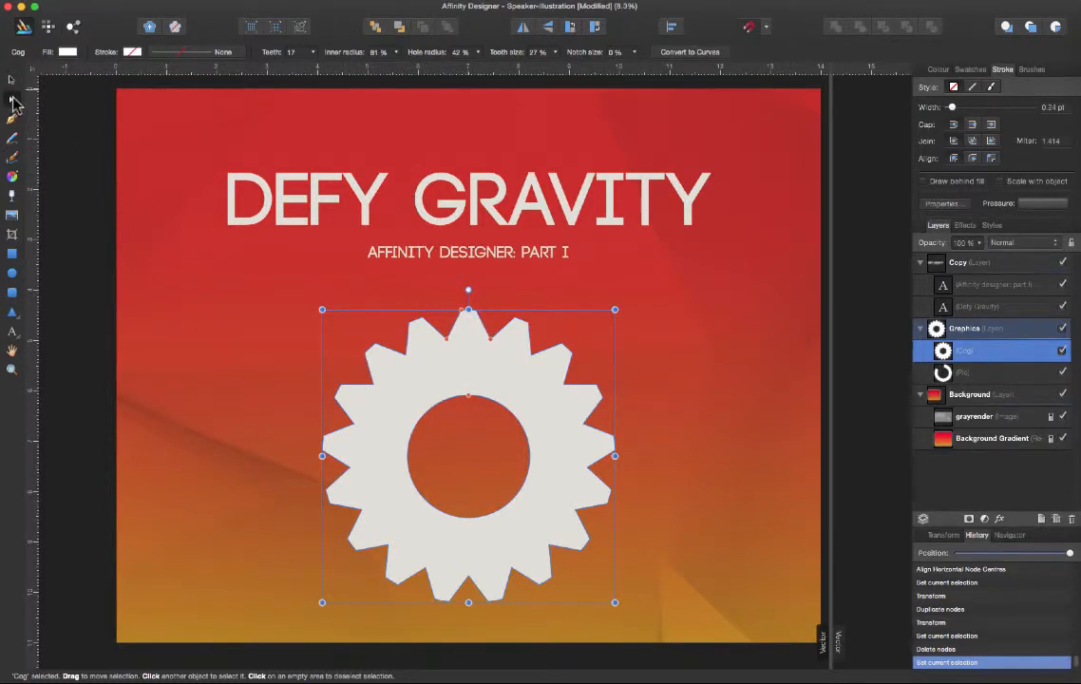
pyautogui.moveTo(13, 103)
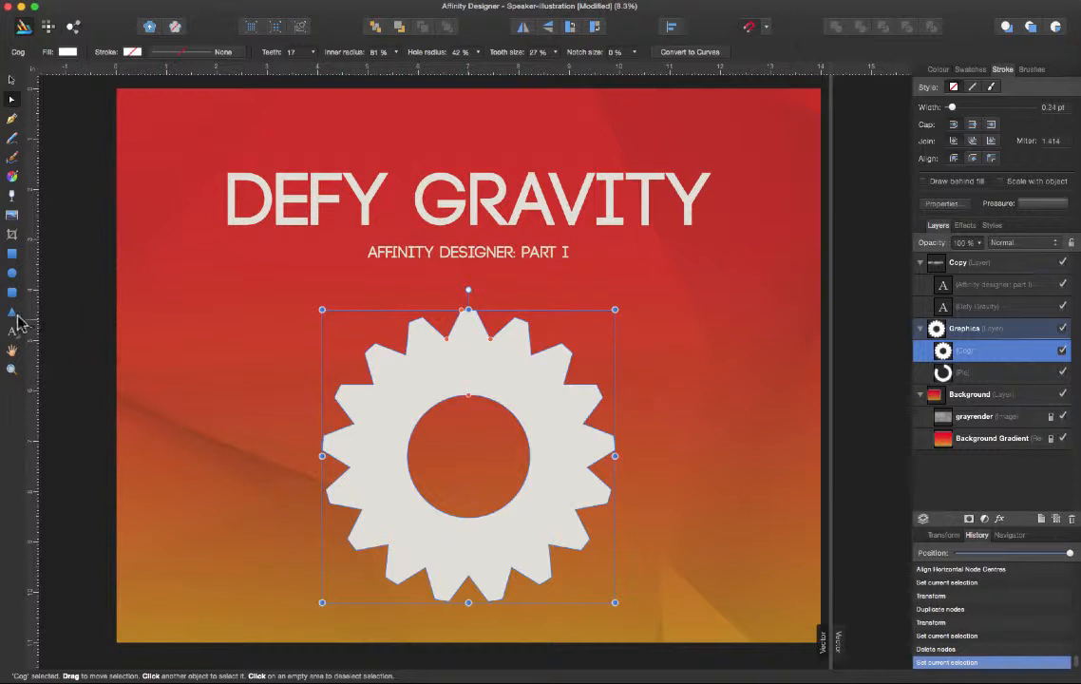
pyautogui.click(13, 313)
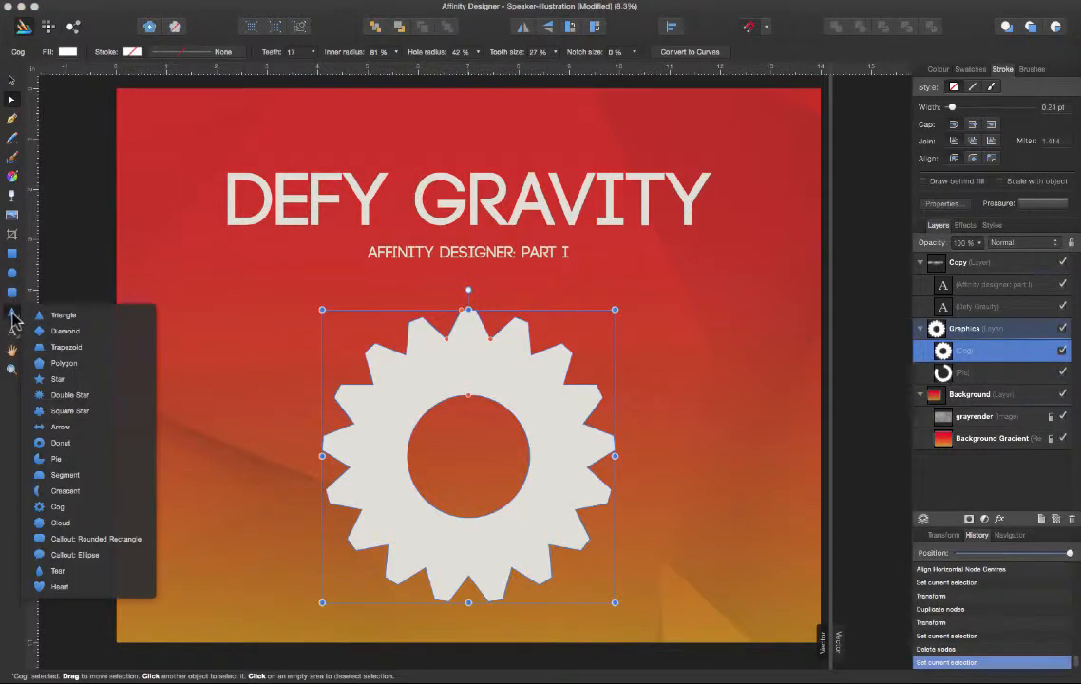
pyautogui.moveTo(121, 361)
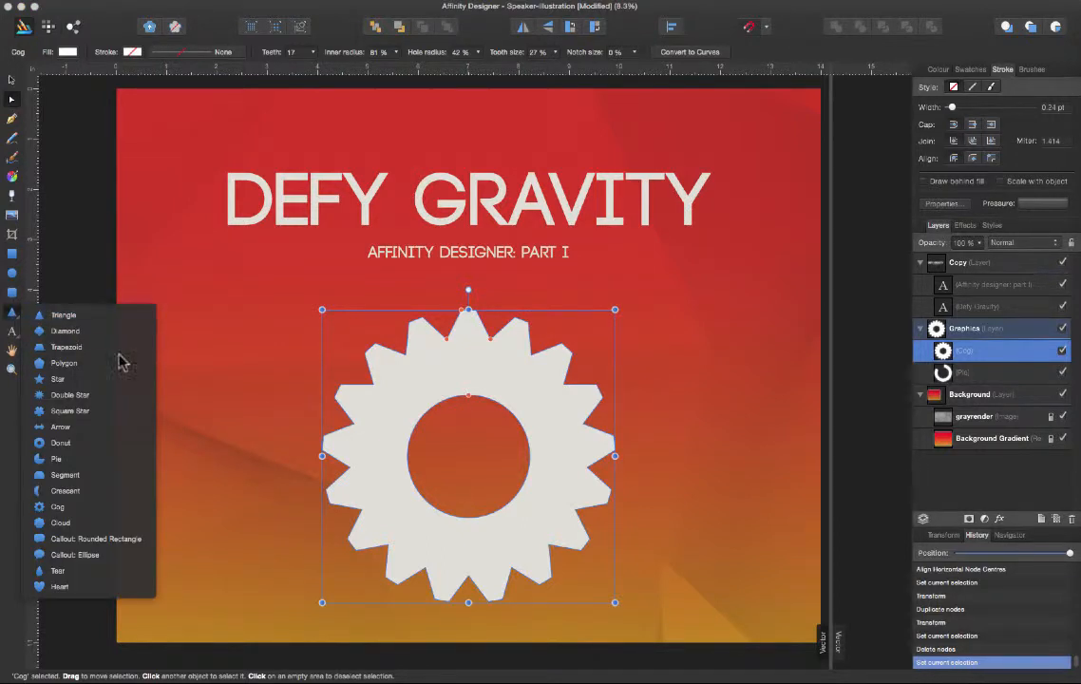
pyautogui.moveTo(60, 426)
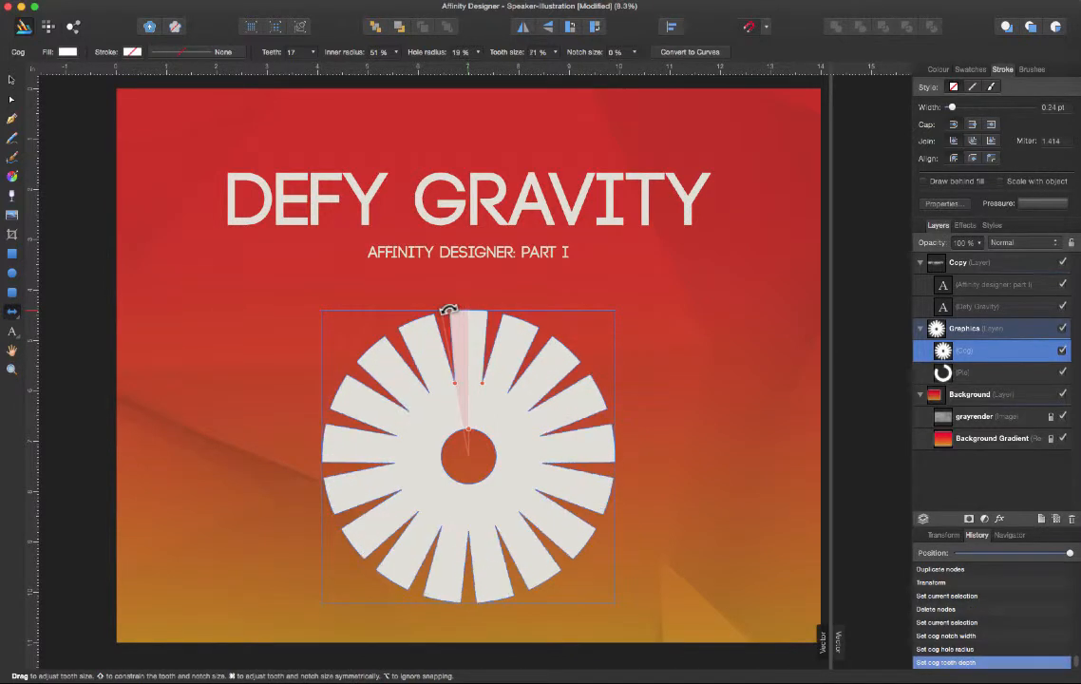
# Drag the cog's notch handle to widen the gaps between its teeth.
pyautogui.moveTo(451, 308); pyautogui.dragTo(451, 366)
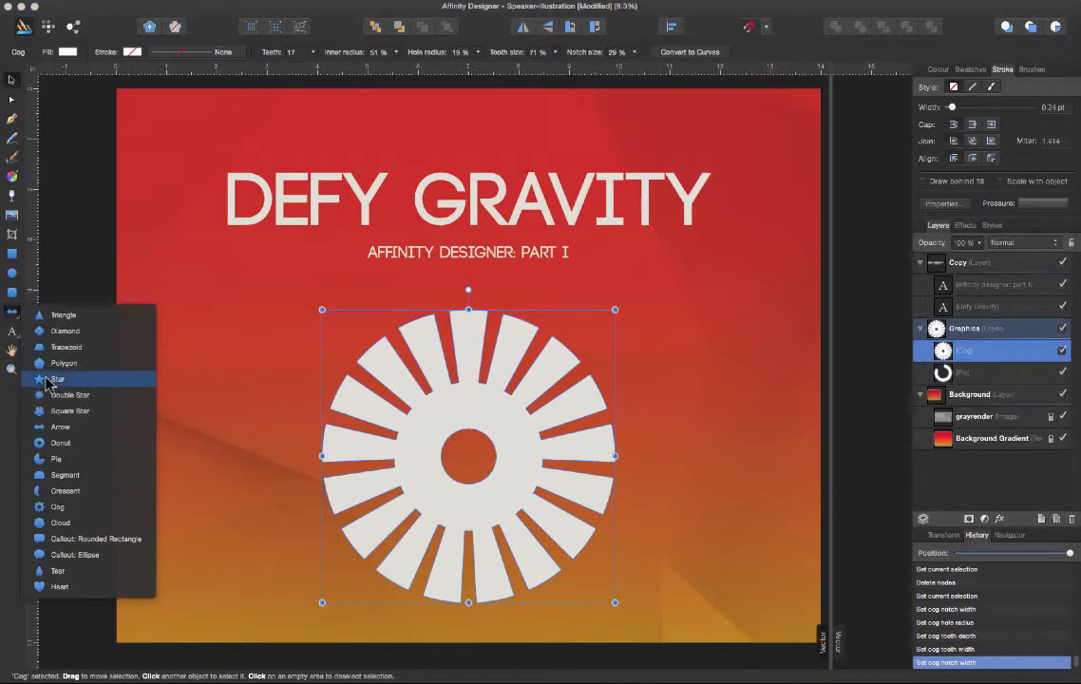
pyautogui.moveTo(67, 330)
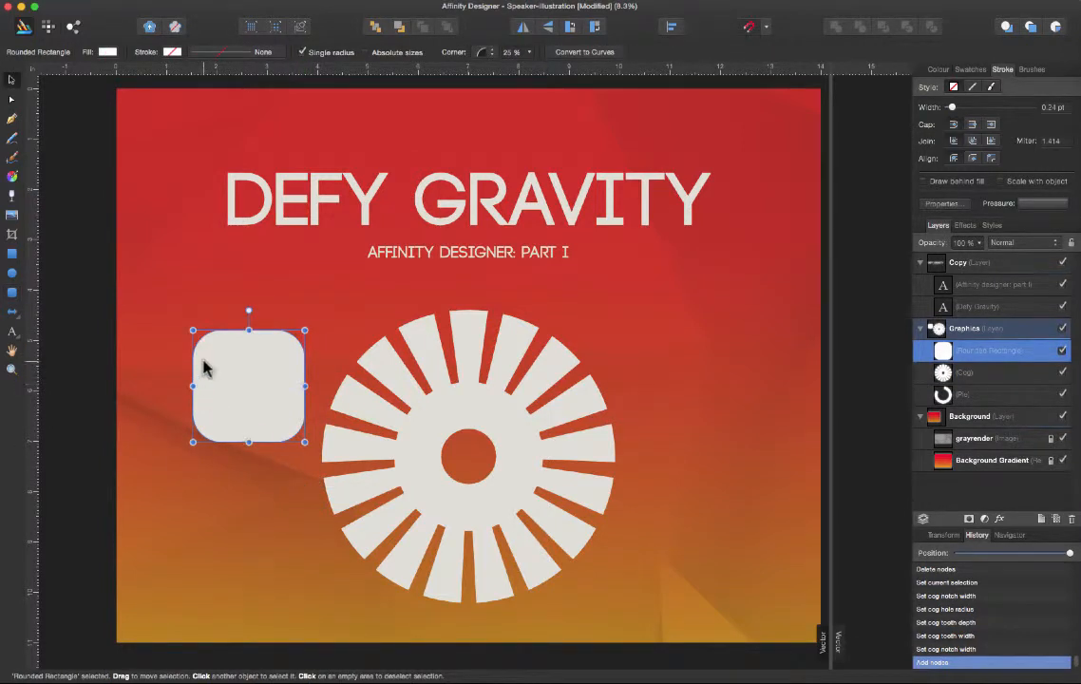
# Adjust the rounded square's corner handle and Corner slider to about 27% roundness.
pyautogui.moveTo(193, 331); pyautogui.dragTo(188, 326)
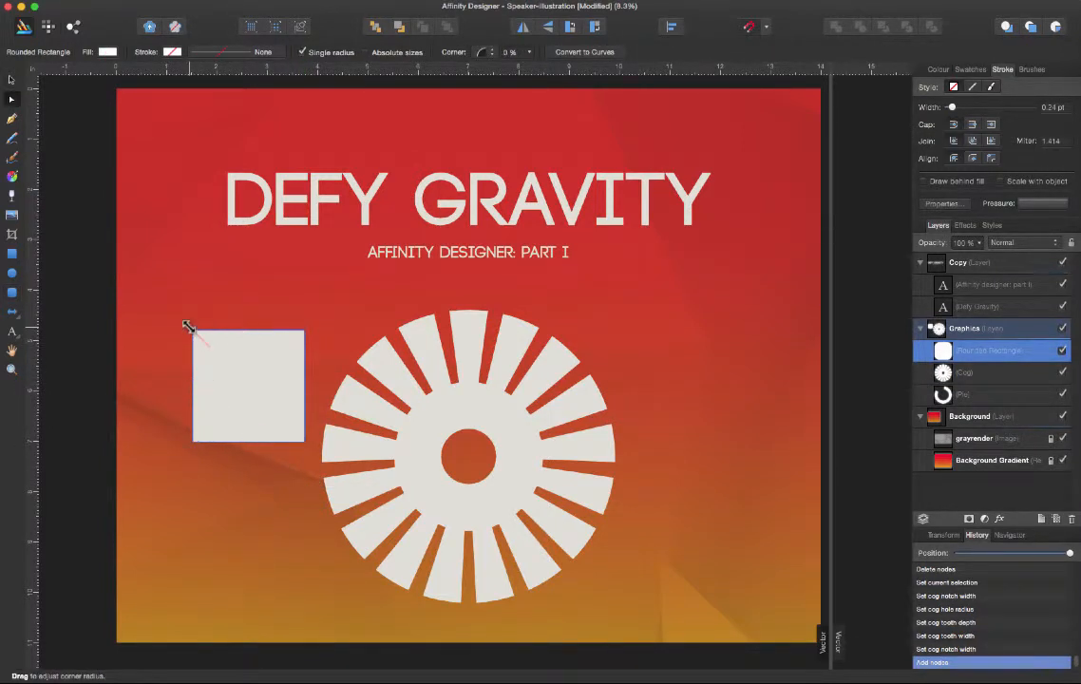
pyautogui.moveTo(188, 328); pyautogui.dragTo(201, 340)
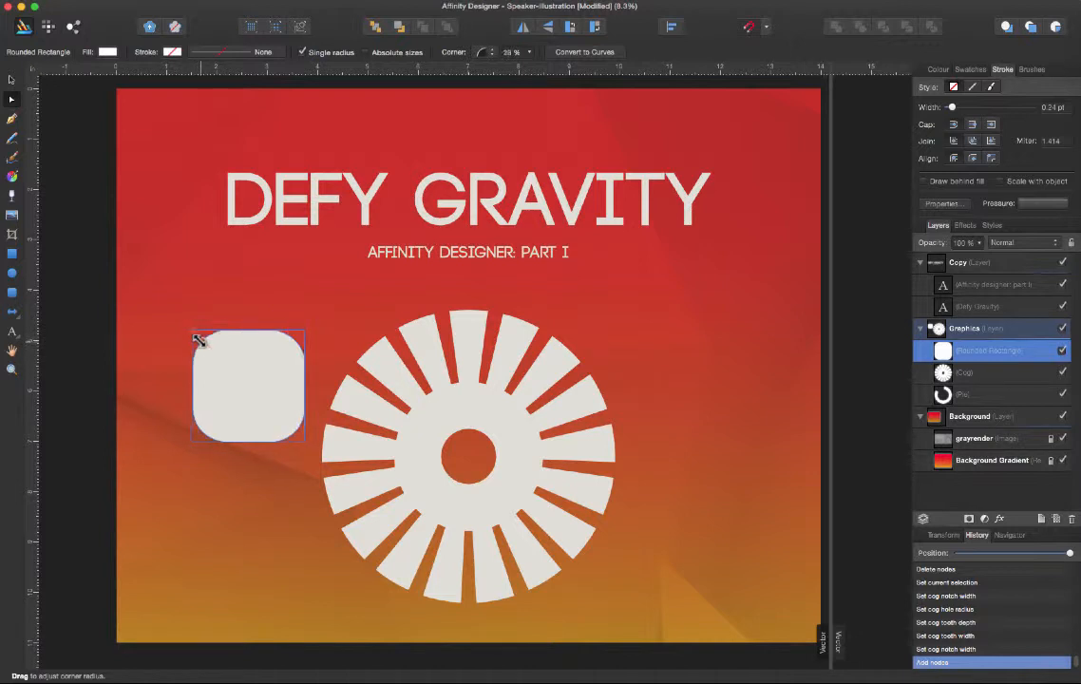
pyautogui.moveTo(199, 340); pyautogui.dragTo(201, 352)
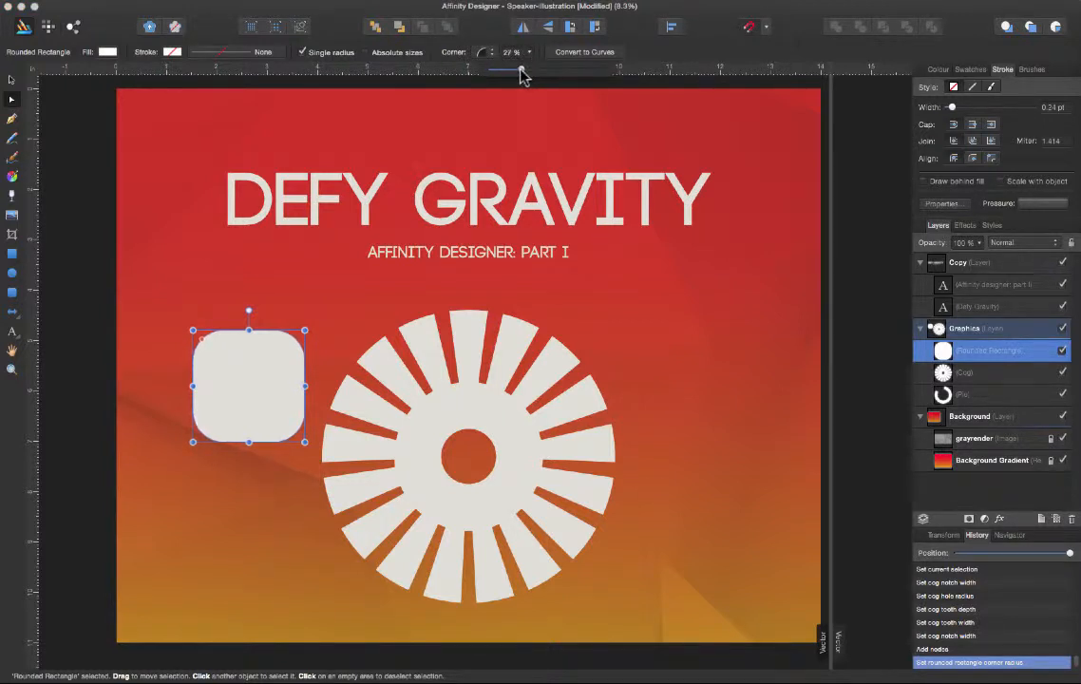
pyautogui.moveTo(521, 69); pyautogui.dragTo(513, 70)
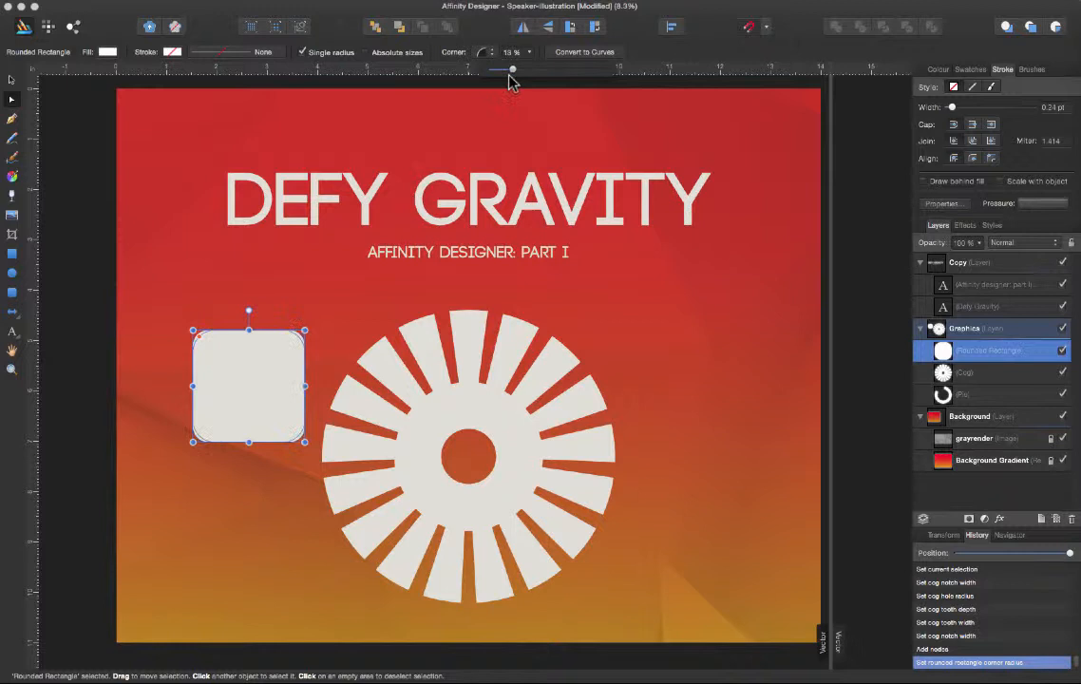
pyautogui.moveTo(513, 68); pyautogui.dragTo(520, 68)
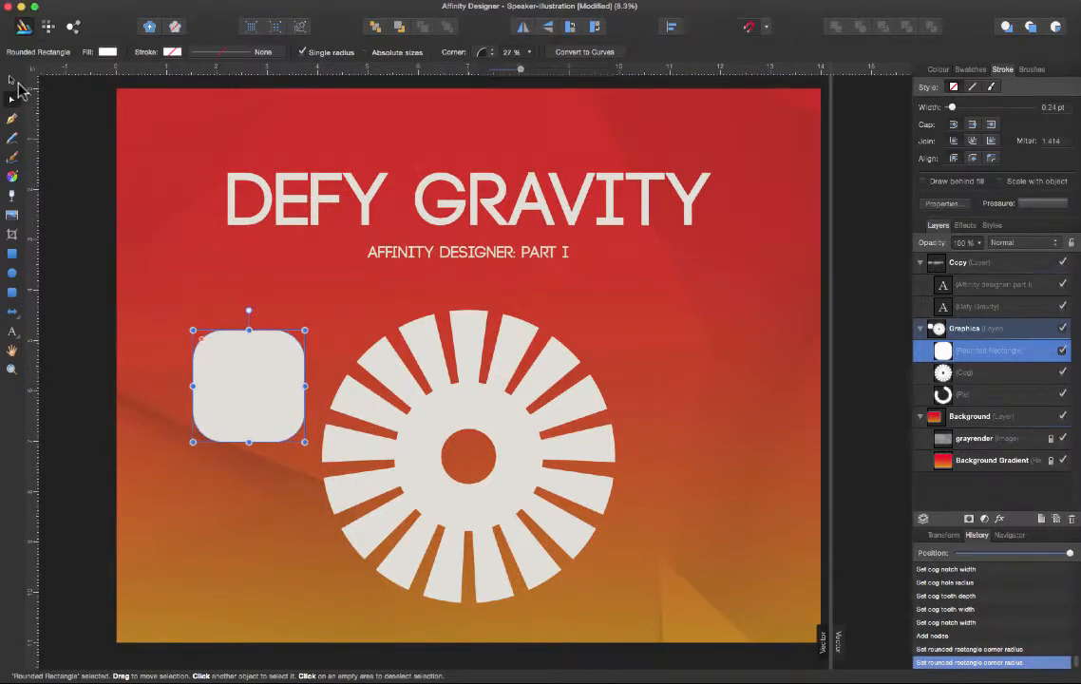
# Select the sunburst cog, use Convert to Curves, then deselect it.
pyautogui.click(467, 456)
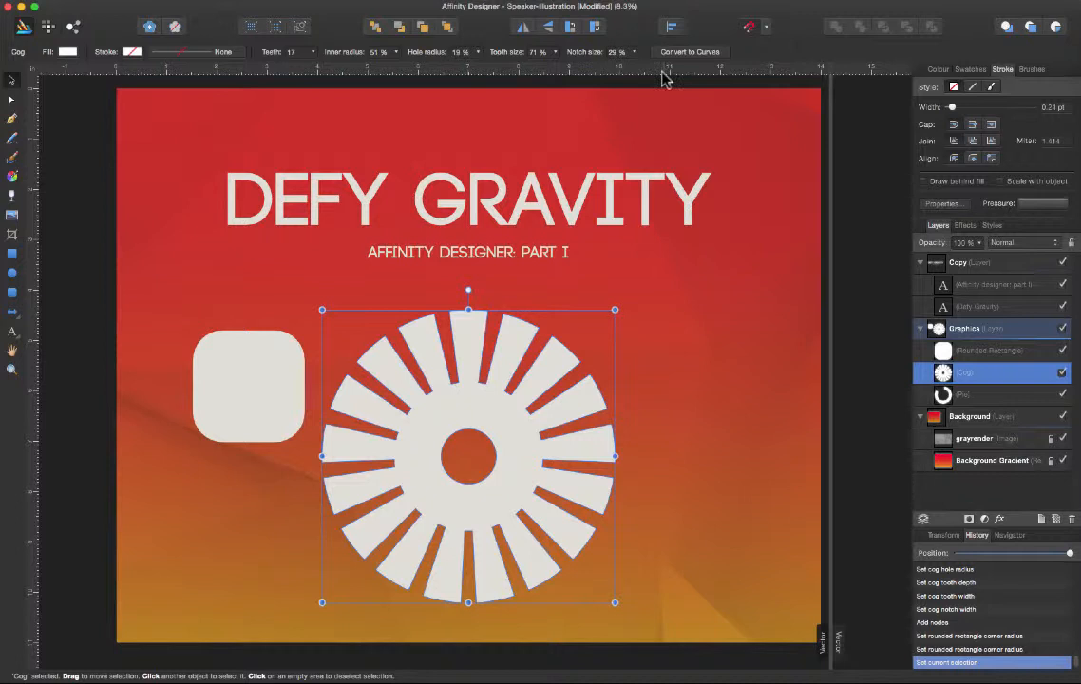
pyautogui.click(689, 51)
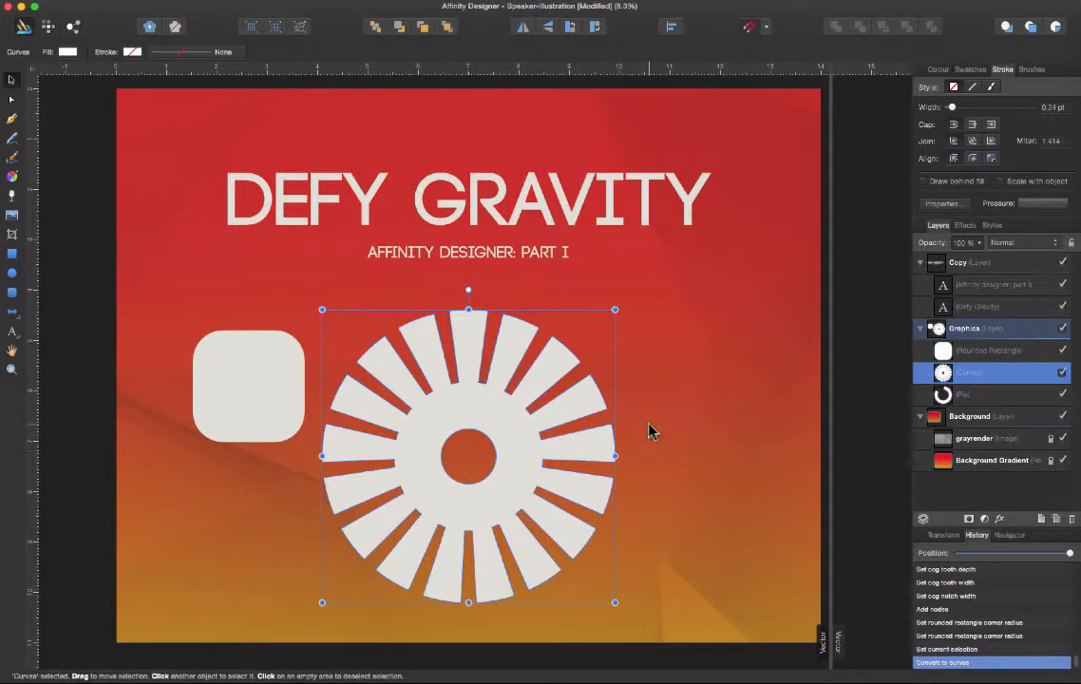
pyautogui.click(12, 98)
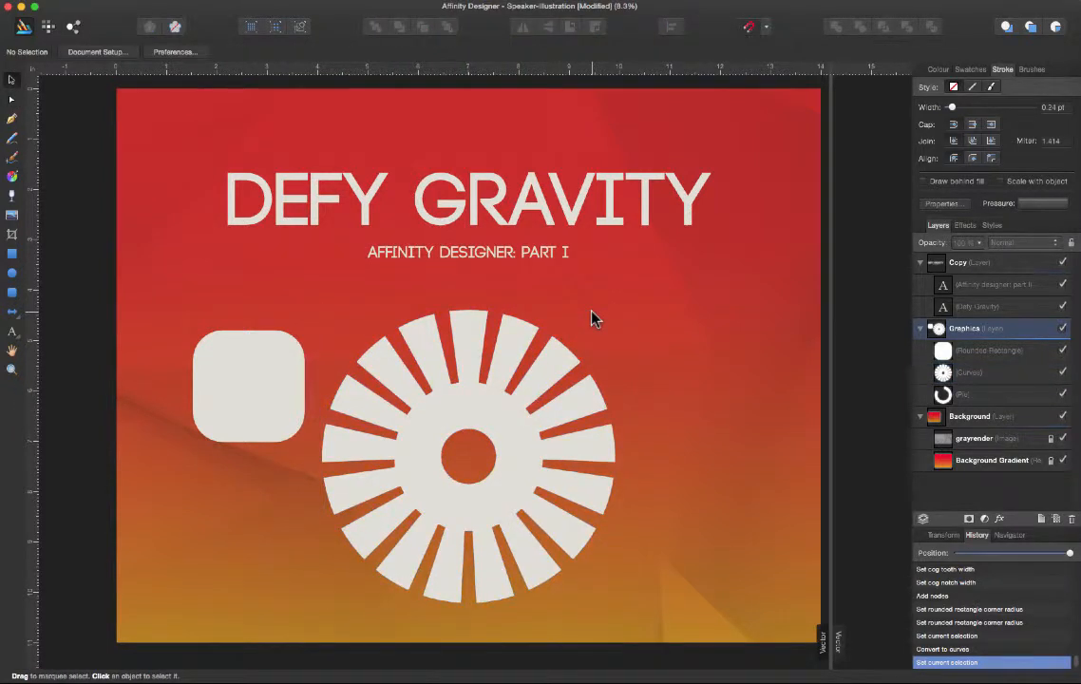
pyautogui.moveTo(516, 447)
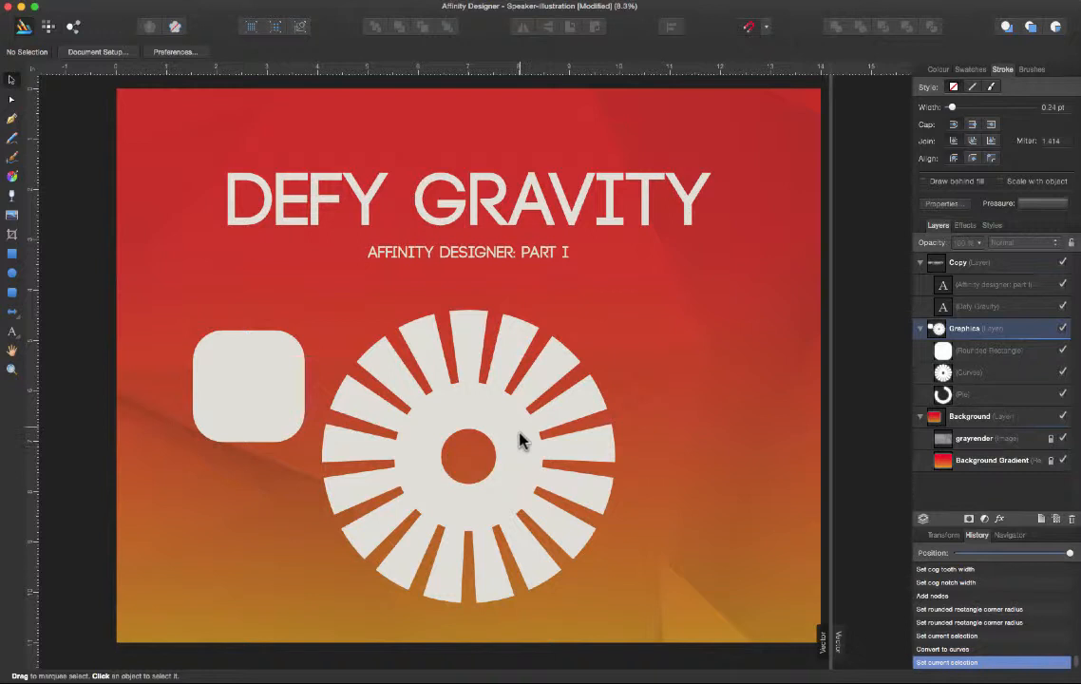
pyautogui.moveTo(489, 400)
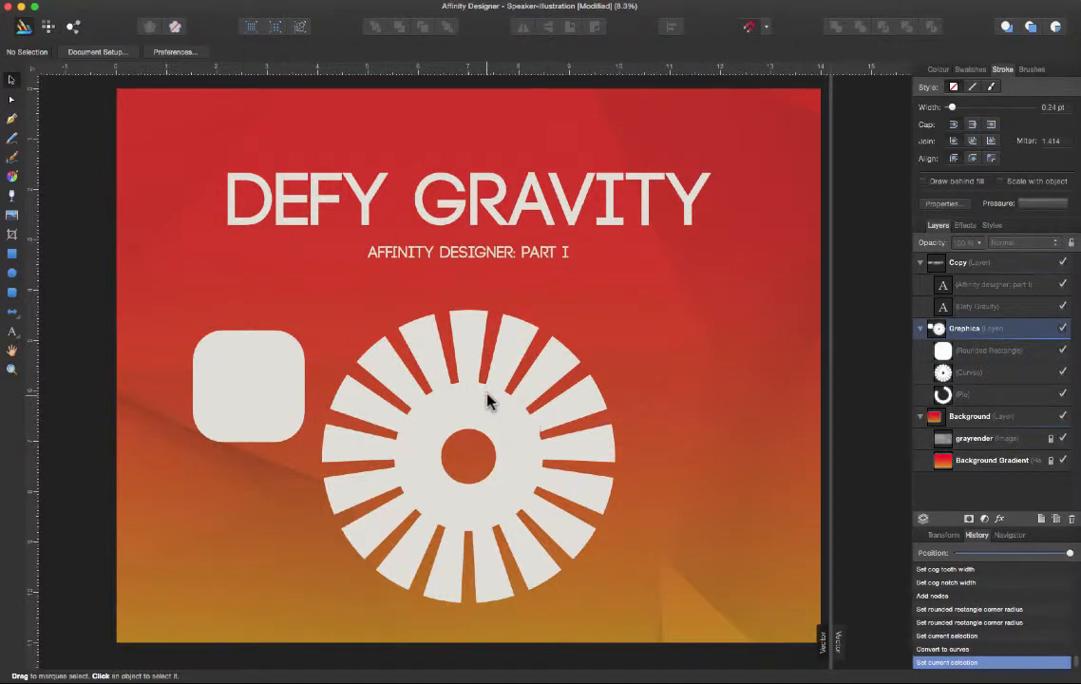
# Select and deselect the cog, then select the rounded square to delete it.
pyautogui.click(487, 399)
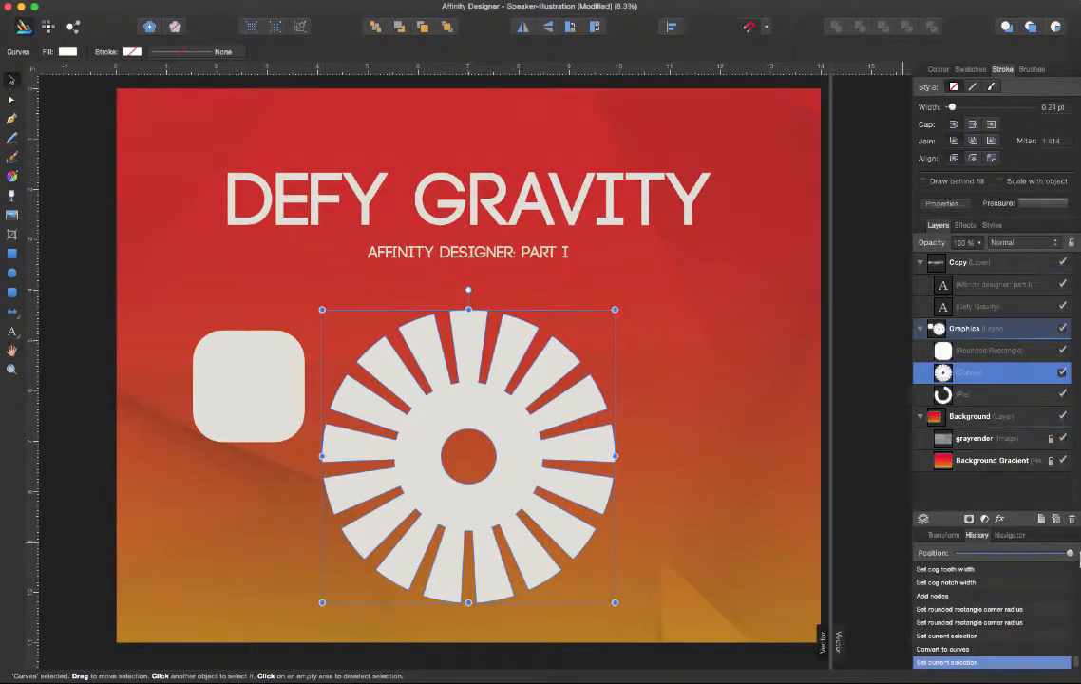
pyautogui.click(359, 336)
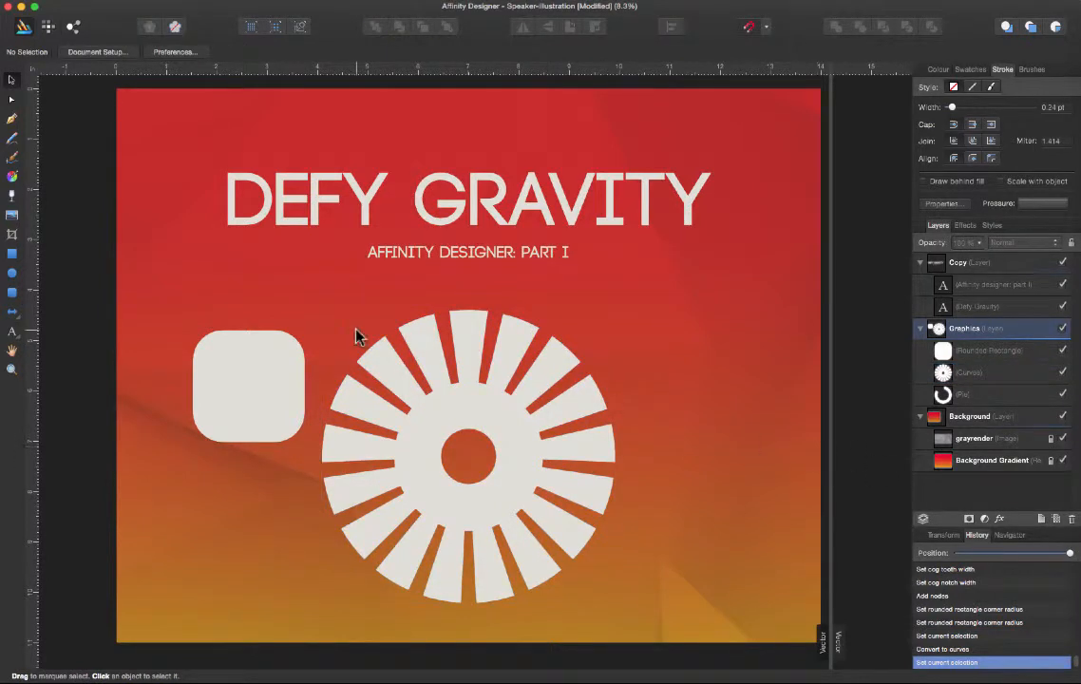
pyautogui.click(249, 385)
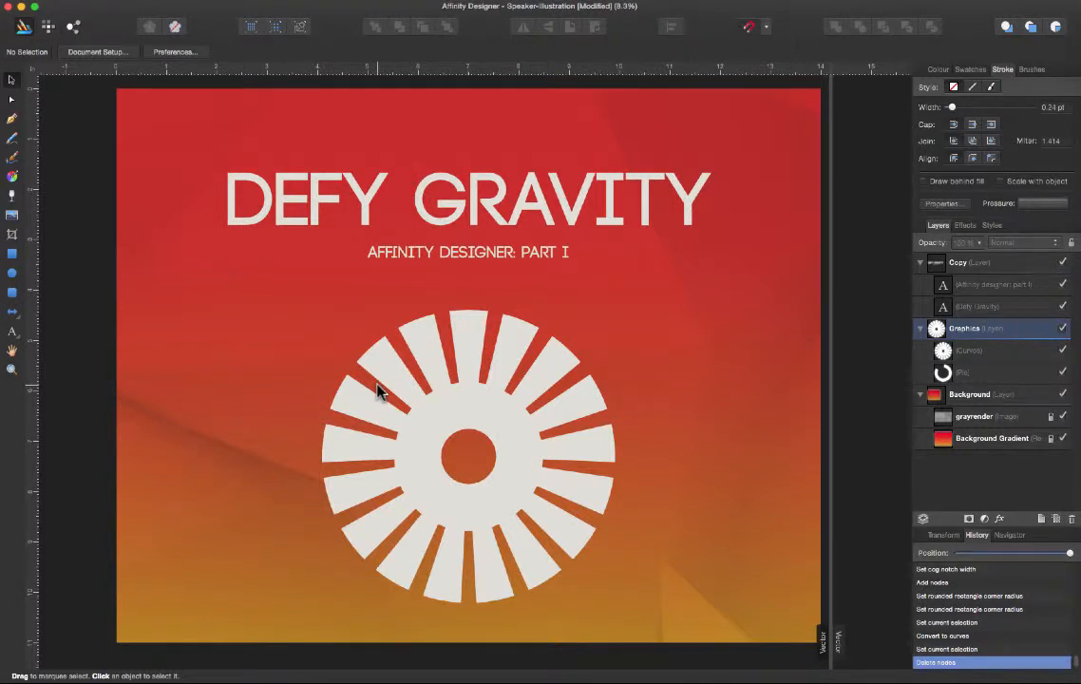
pyautogui.moveTo(765, 508)
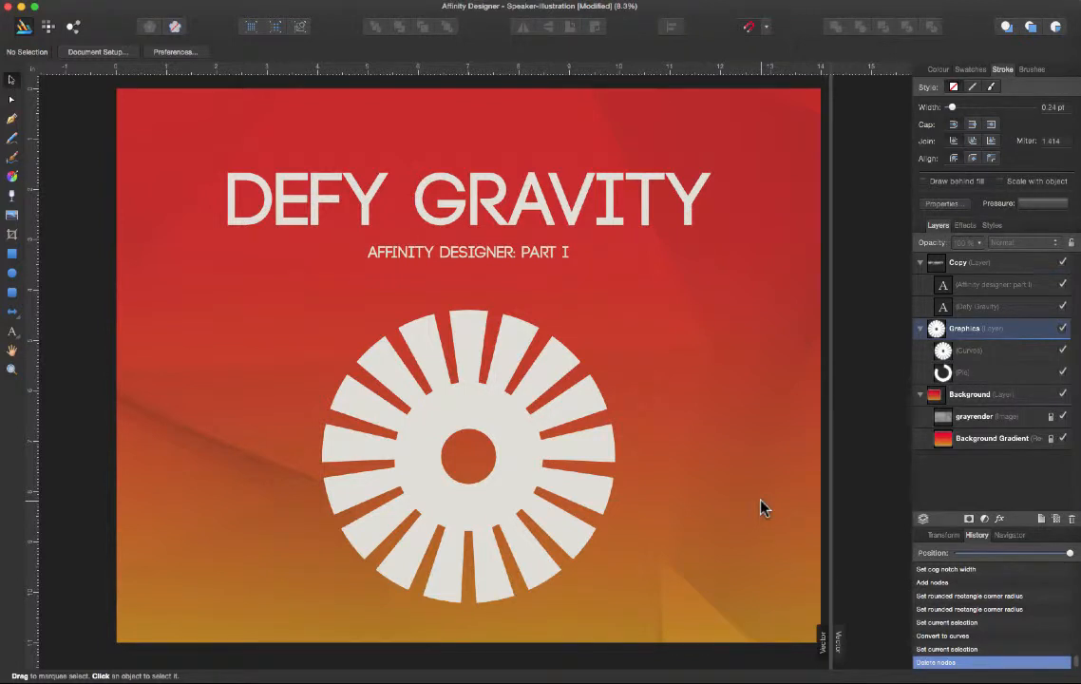
pyautogui.moveTo(763, 516)
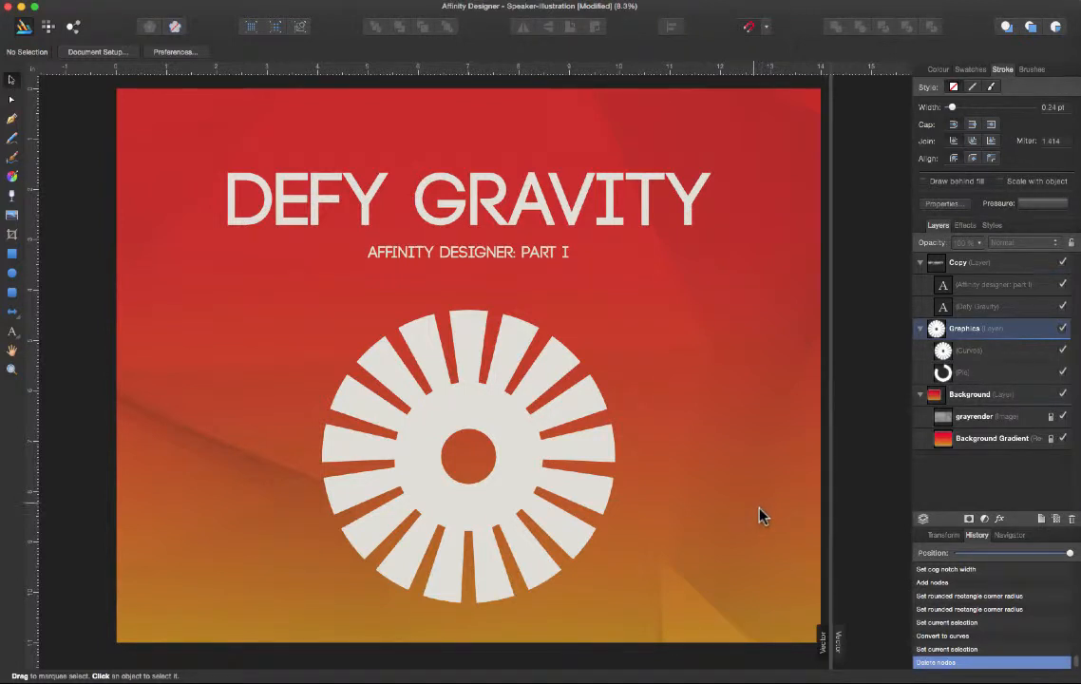
pyautogui.moveTo(831, 651)
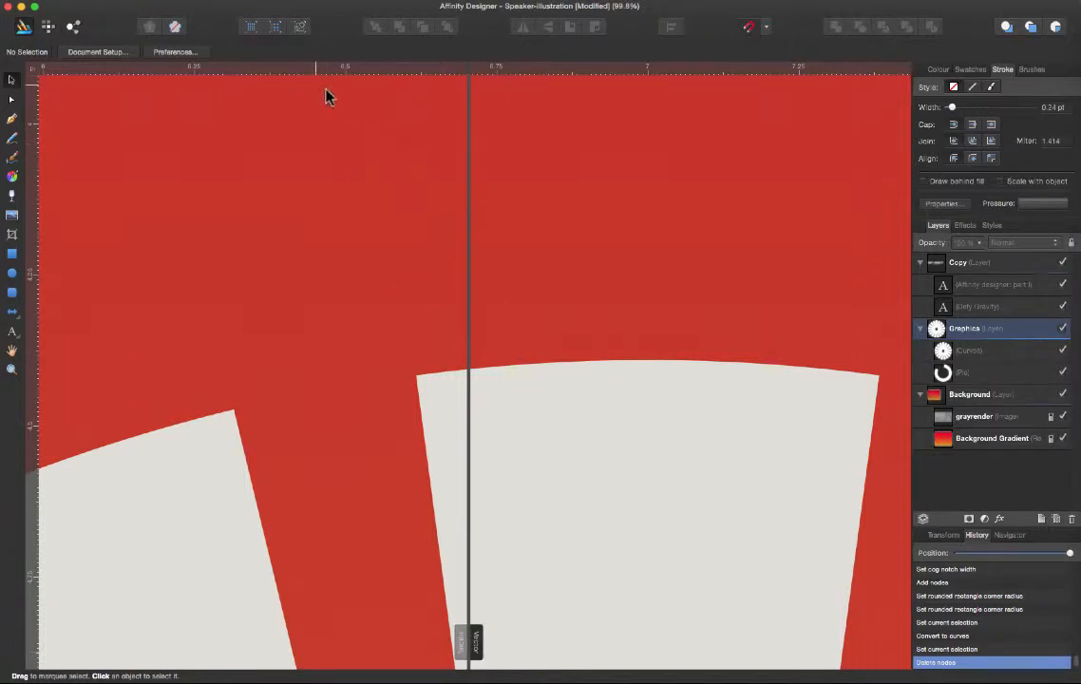
pyautogui.moveTo(252, 27)
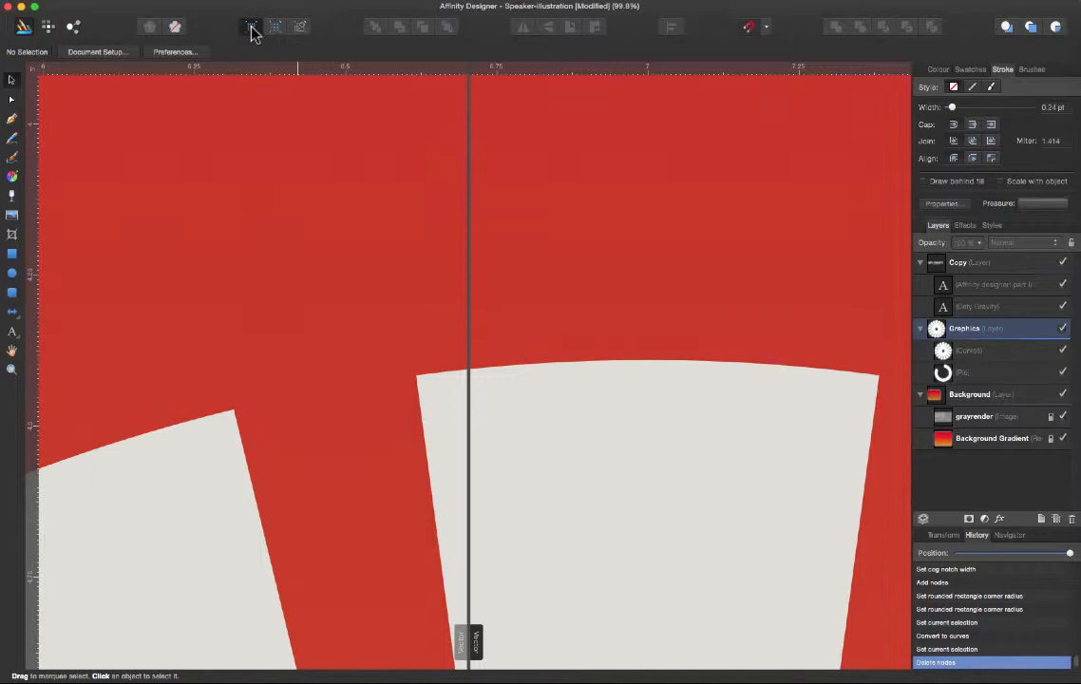
# Set the split view's comparison half to Outline mode from View > View Mode.
pyautogui.click(251, 31)
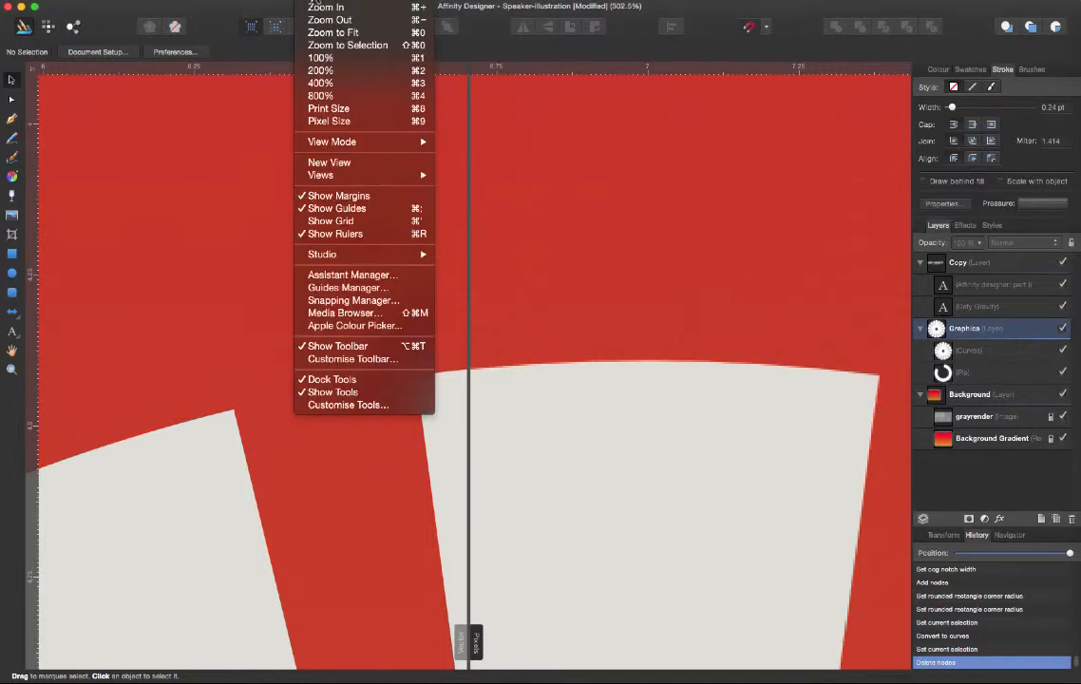
pyautogui.moveTo(329, 120)
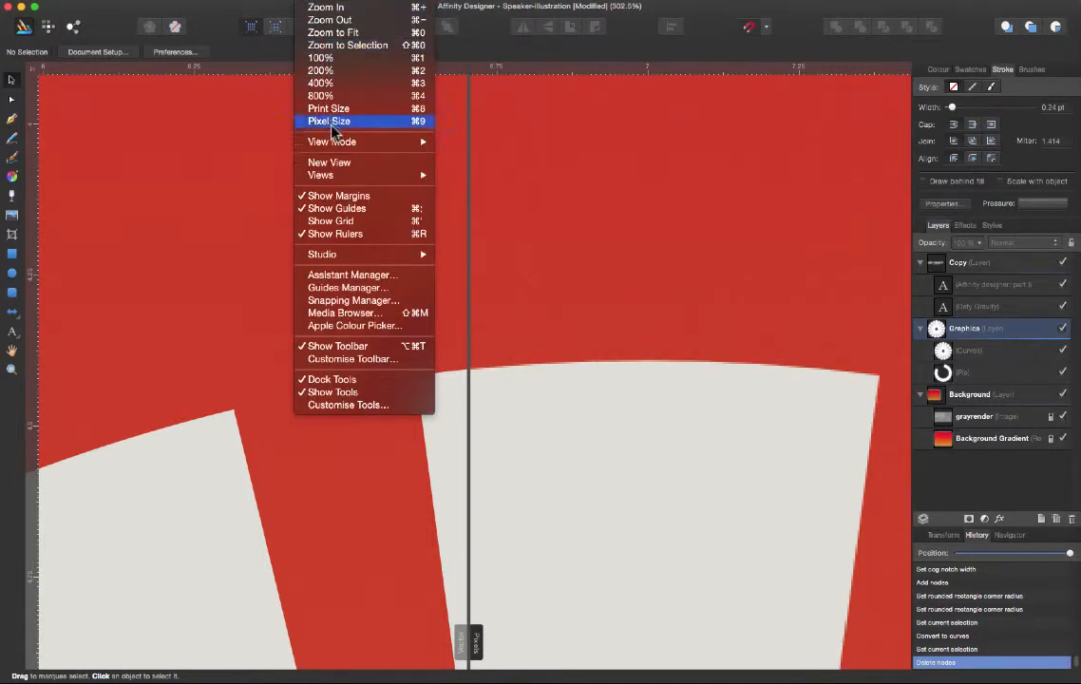
pyautogui.moveTo(332, 142)
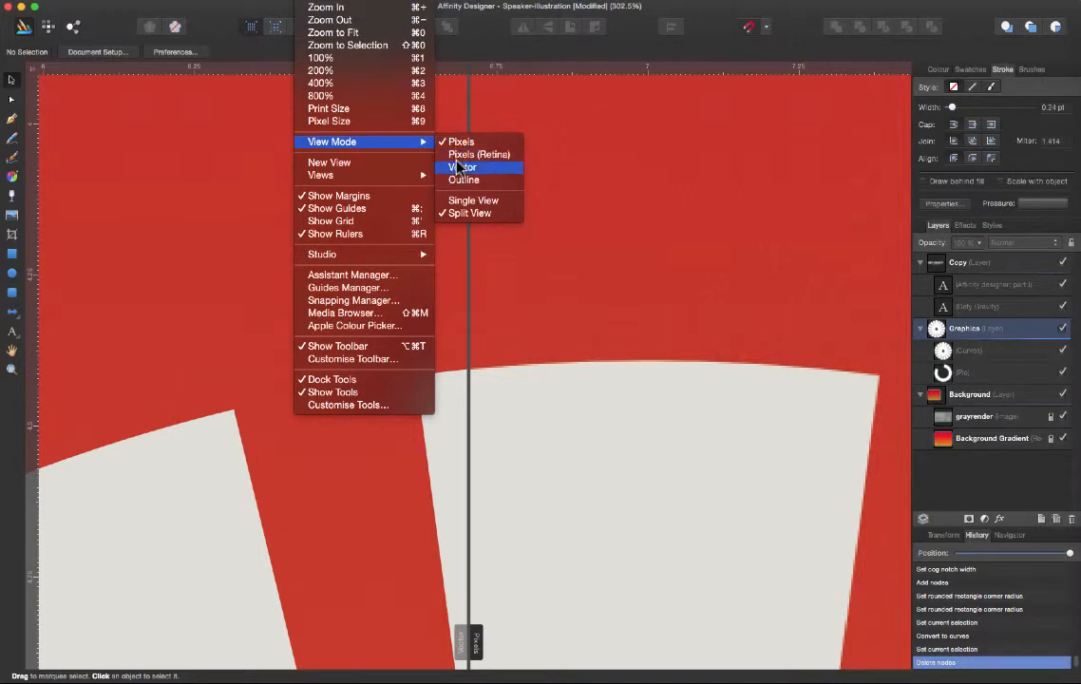
pyautogui.moveTo(473, 201)
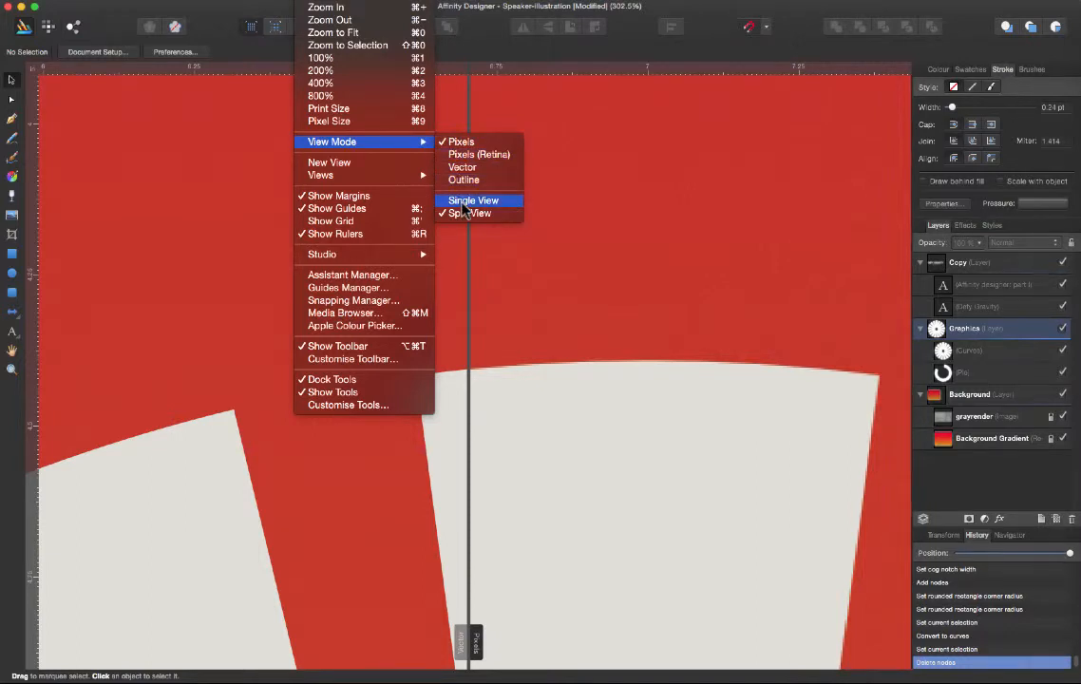
pyautogui.moveTo(471, 213)
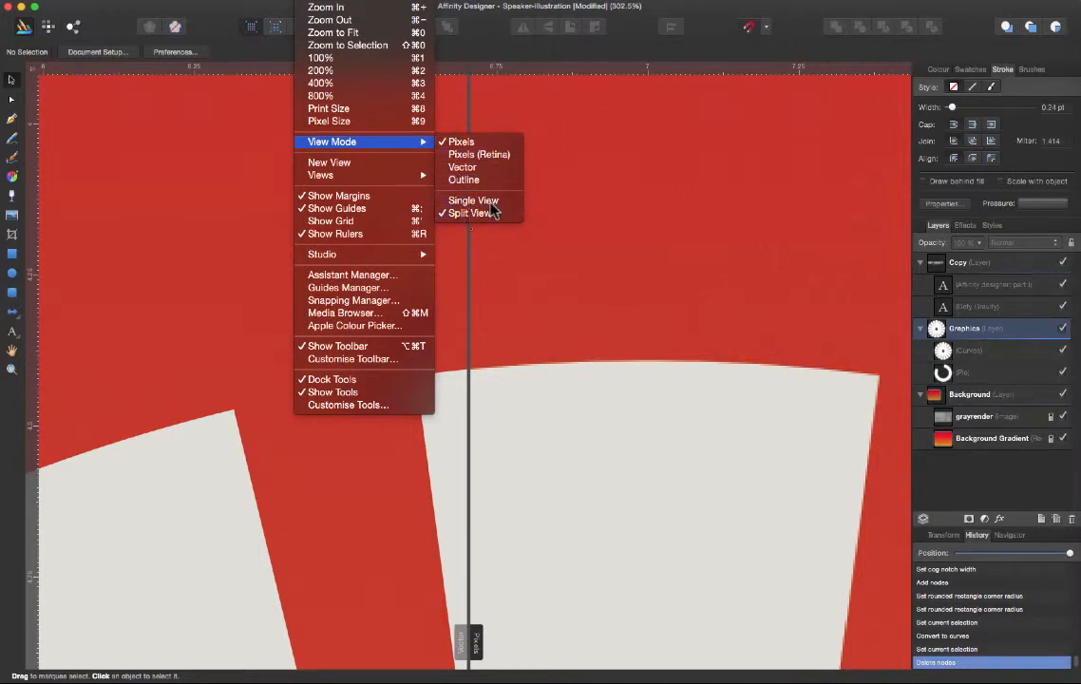
pyautogui.click(468, 212)
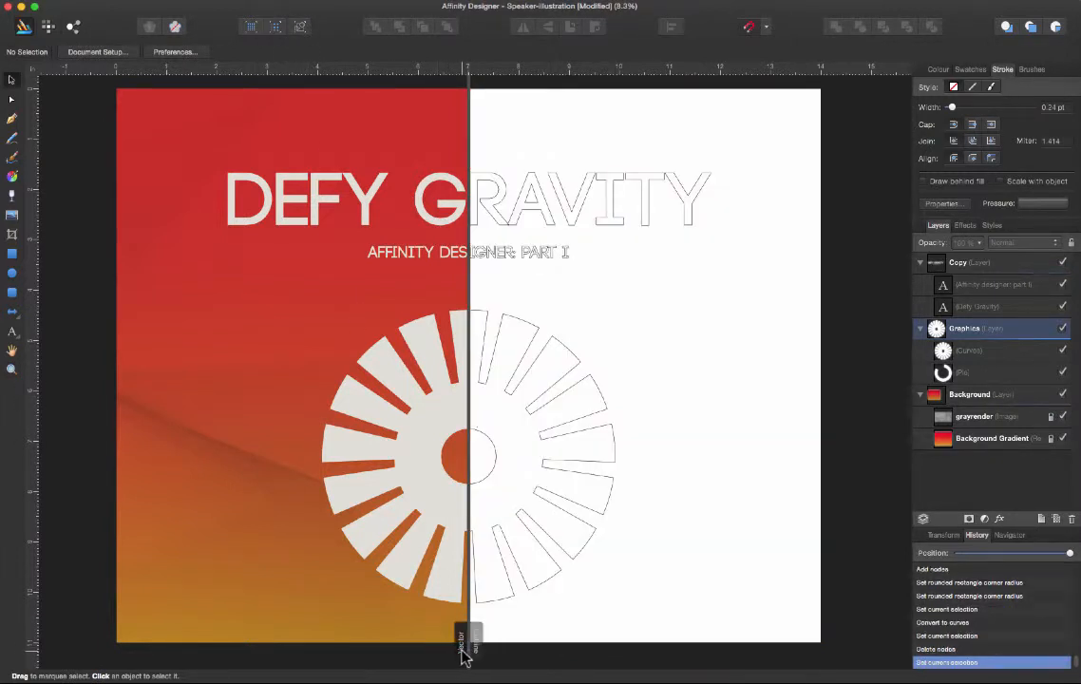
# Drag the split-view divider right so the rendered view covers most of the poster.
pyautogui.moveTo(465, 636); pyautogui.dragTo(689, 637)
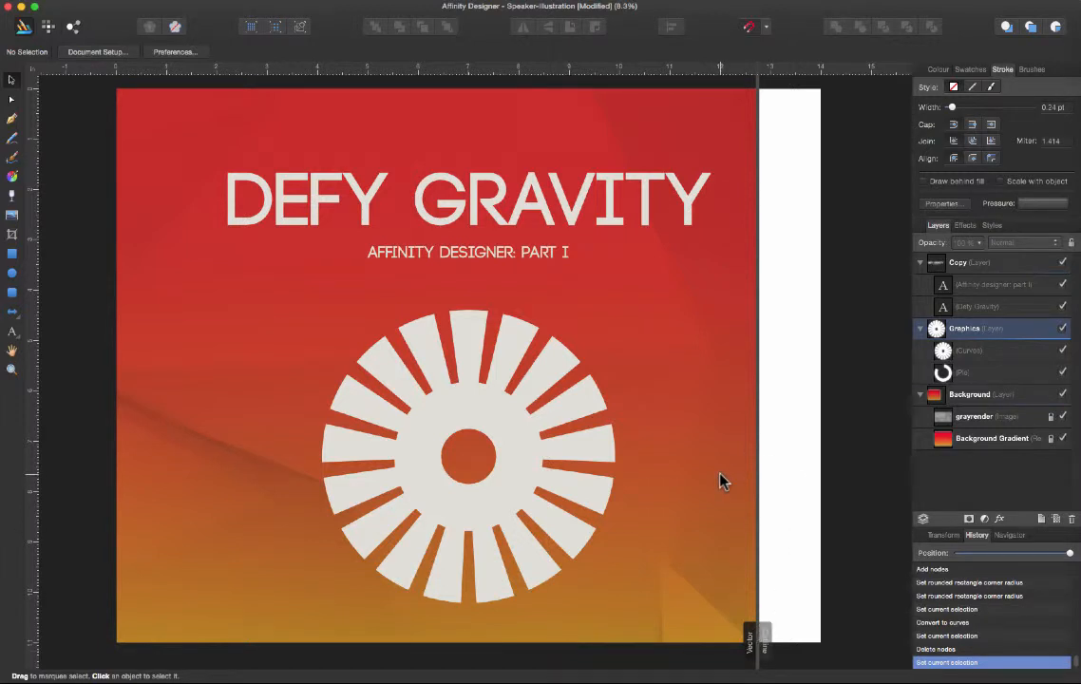
pyautogui.moveTo(715, 481)
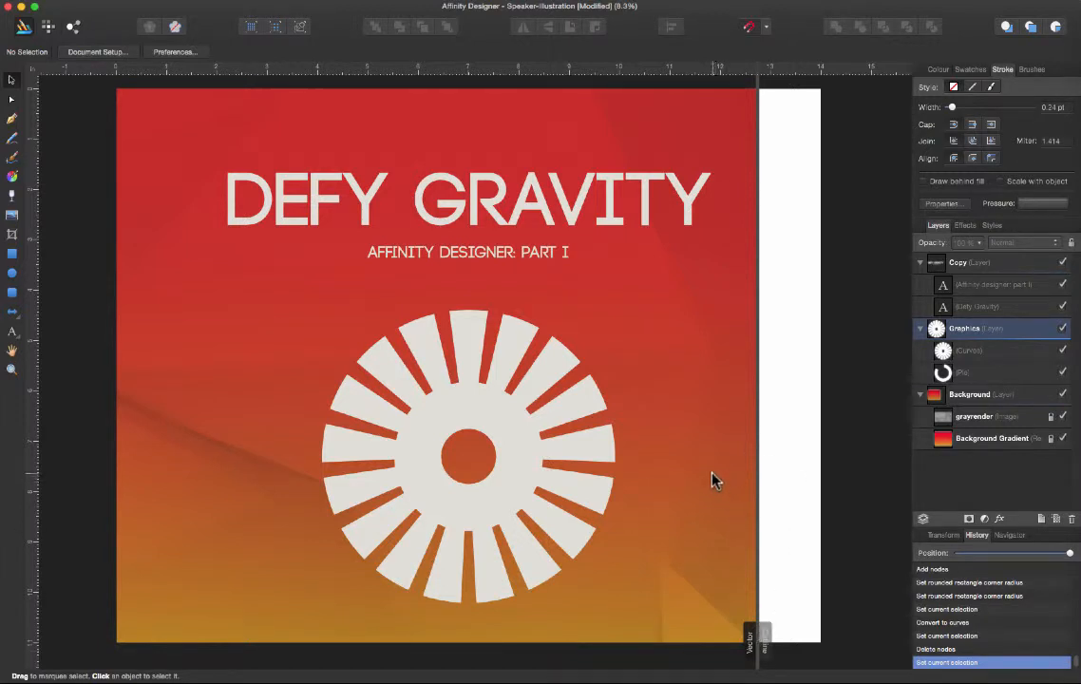
pyautogui.moveTo(716, 529)
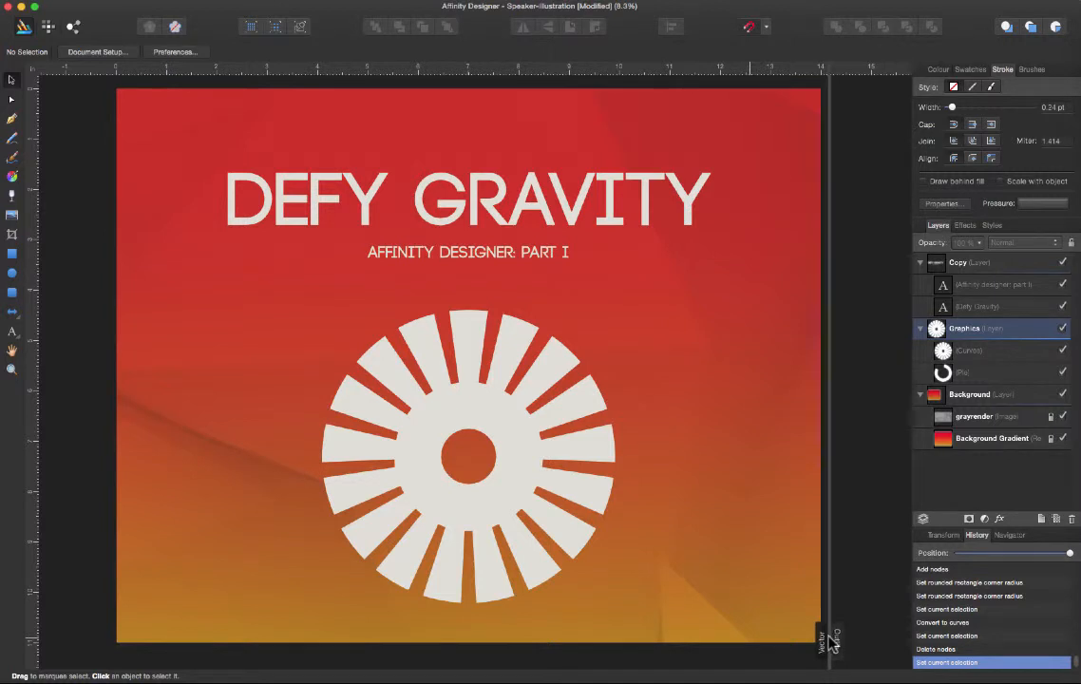
pyautogui.moveTo(692, 546)
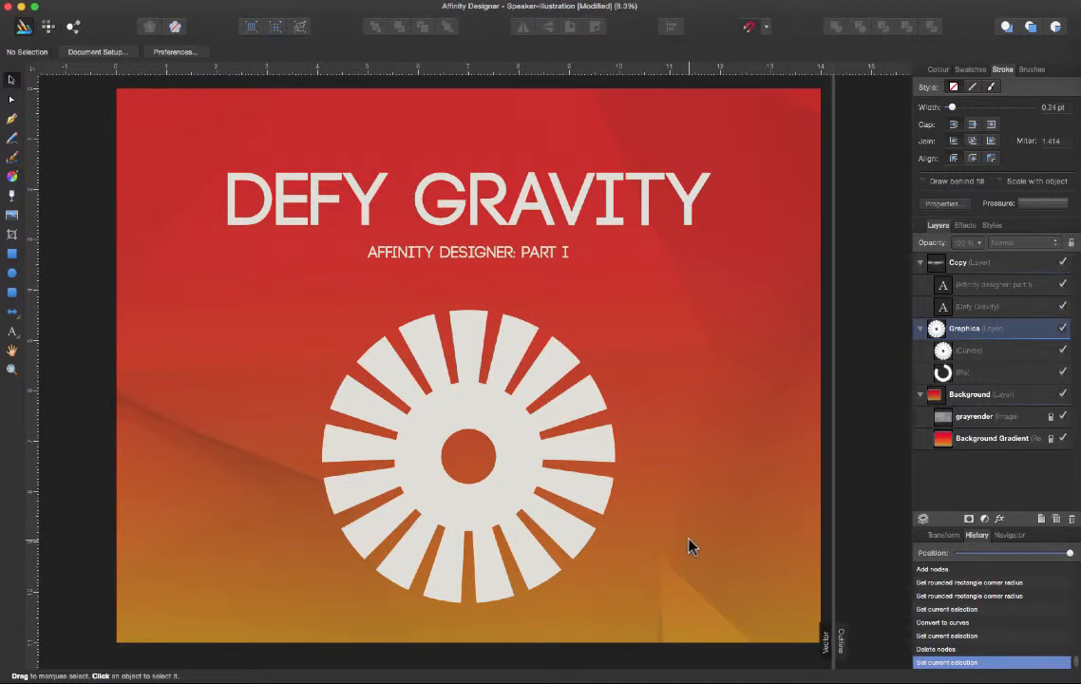